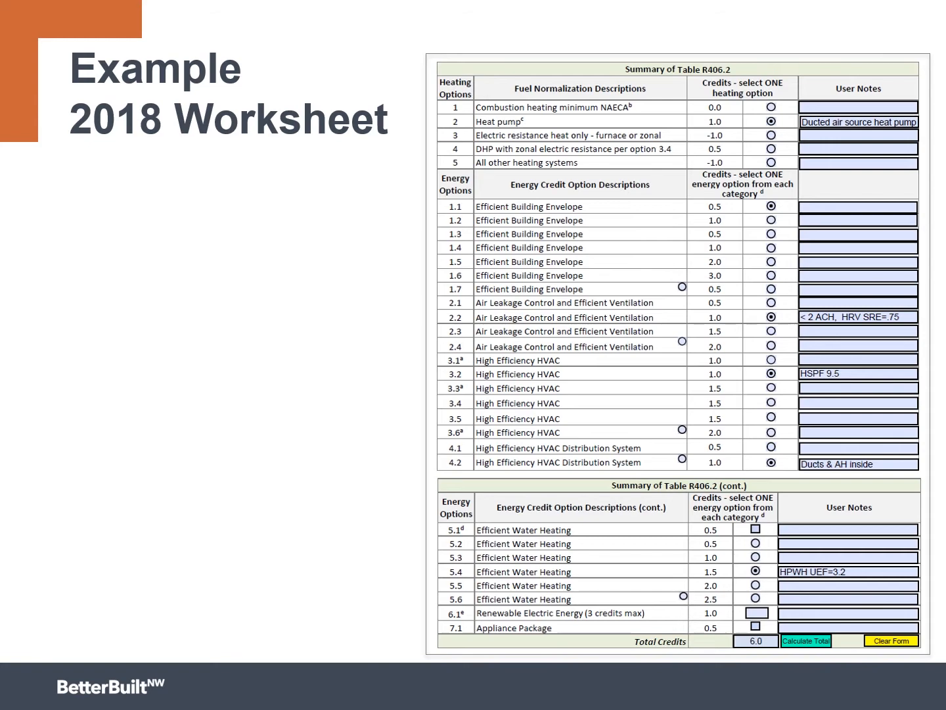
Step: Advance the slideshow to the WSU Energy Program 2018 Washington State Energy Code webpage slide
{"action": "key", "text": "right"}
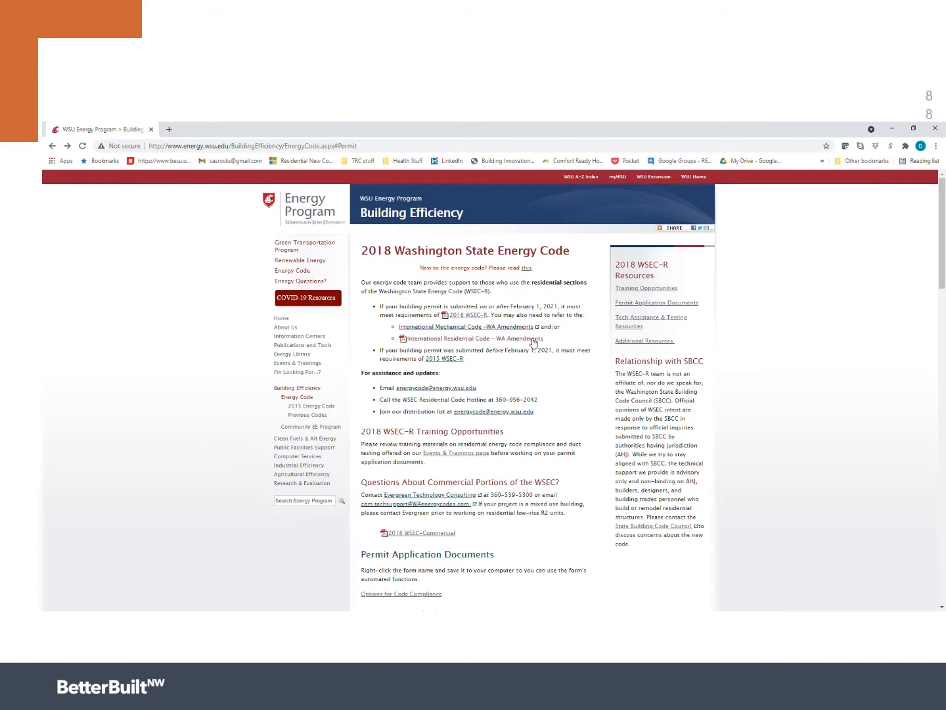
{"action": "mouse_move", "coordinate": [557, 395]}
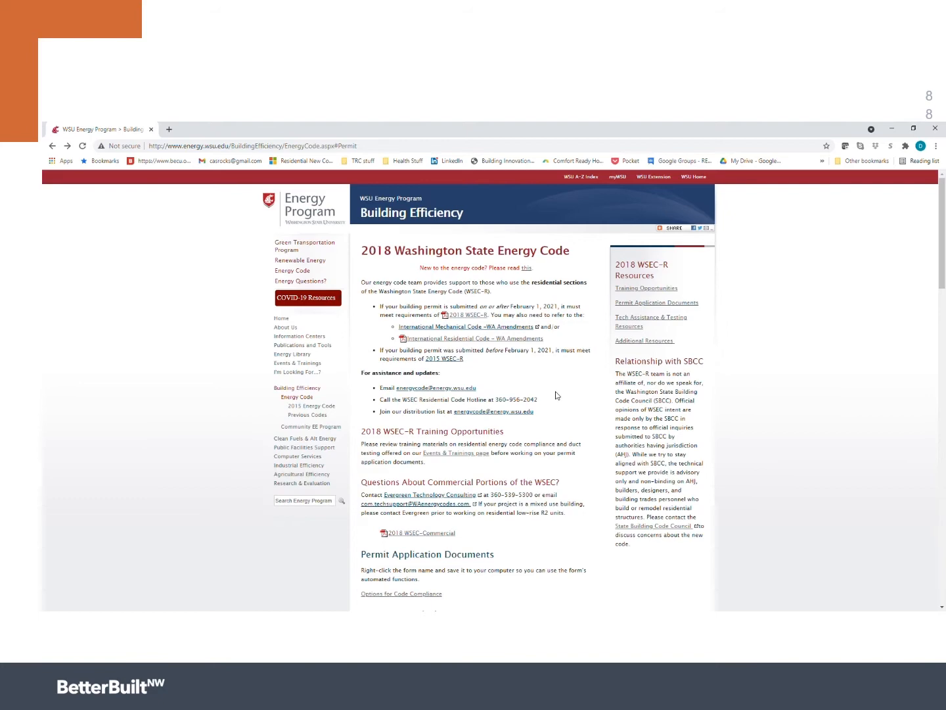
{"action": "mouse_move", "coordinate": [557, 395]}
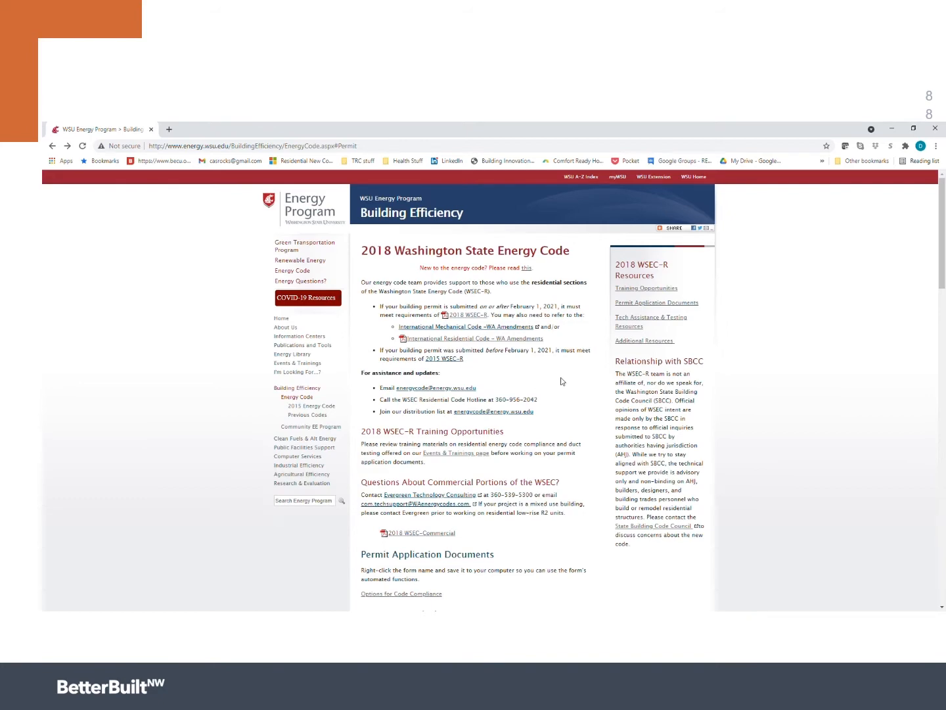
{"action": "mouse_move", "coordinate": [485, 394]}
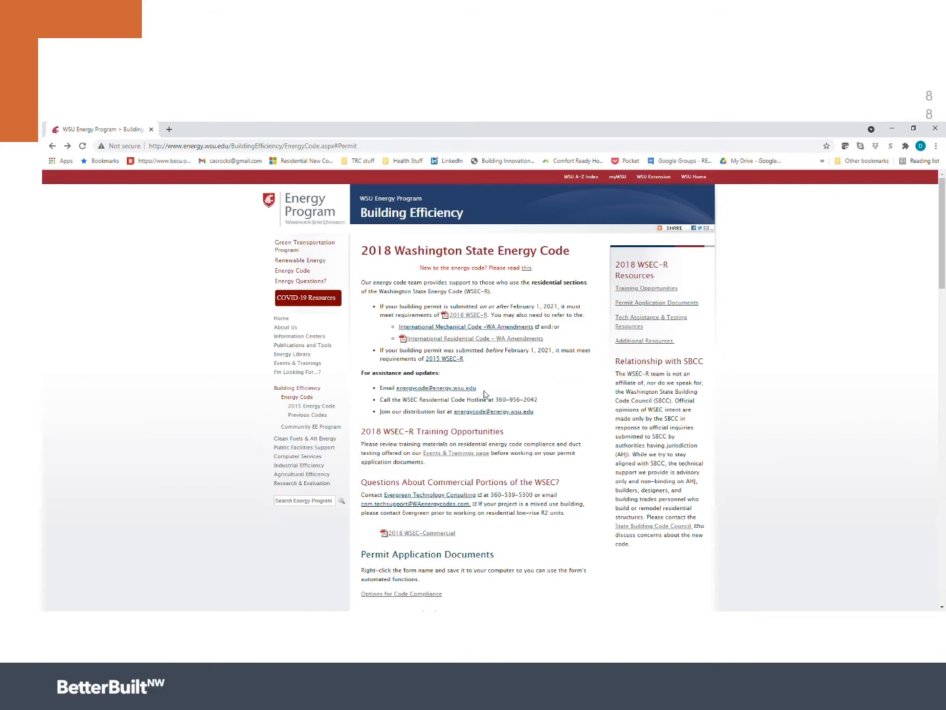
Step: Scroll the energy code page down to Prescriptive Worksheets, Code Compliance Calculator and Glazing Schedule
{"action": "scroll", "scroll_direction": "down", "scroll_amount": 3}
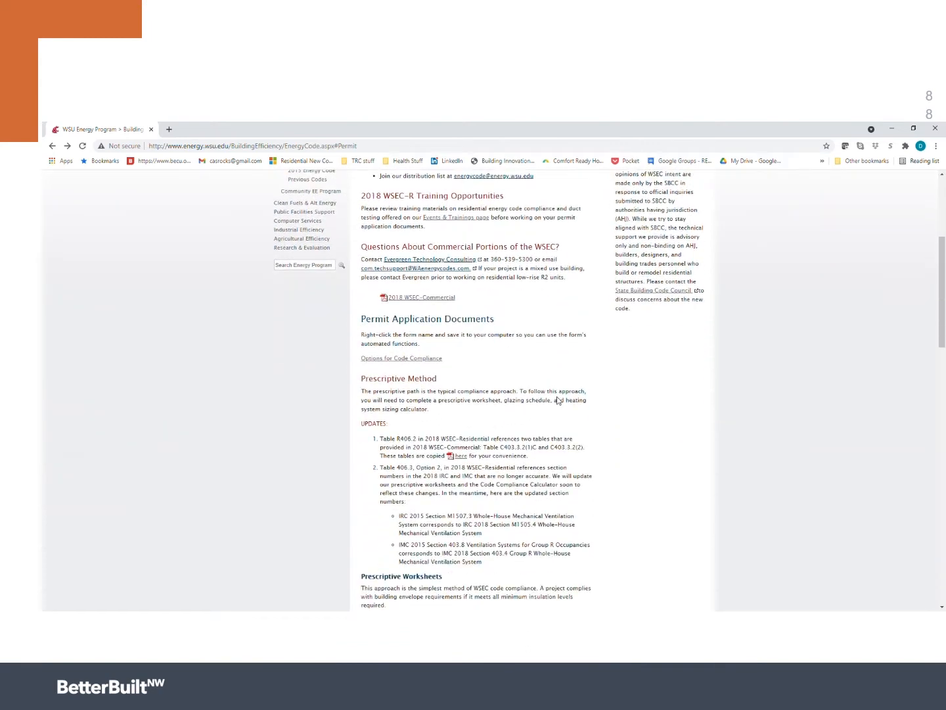
{"action": "scroll", "scroll_direction": "down", "scroll_amount": 3}
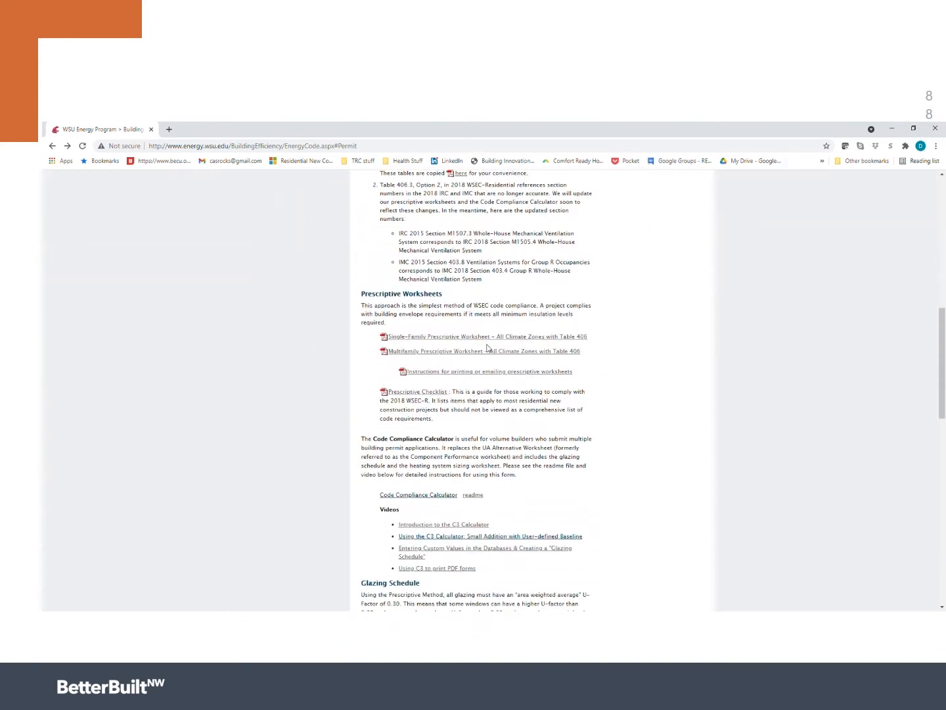
{"action": "scroll", "scroll_direction": "down", "scroll_amount": 3}
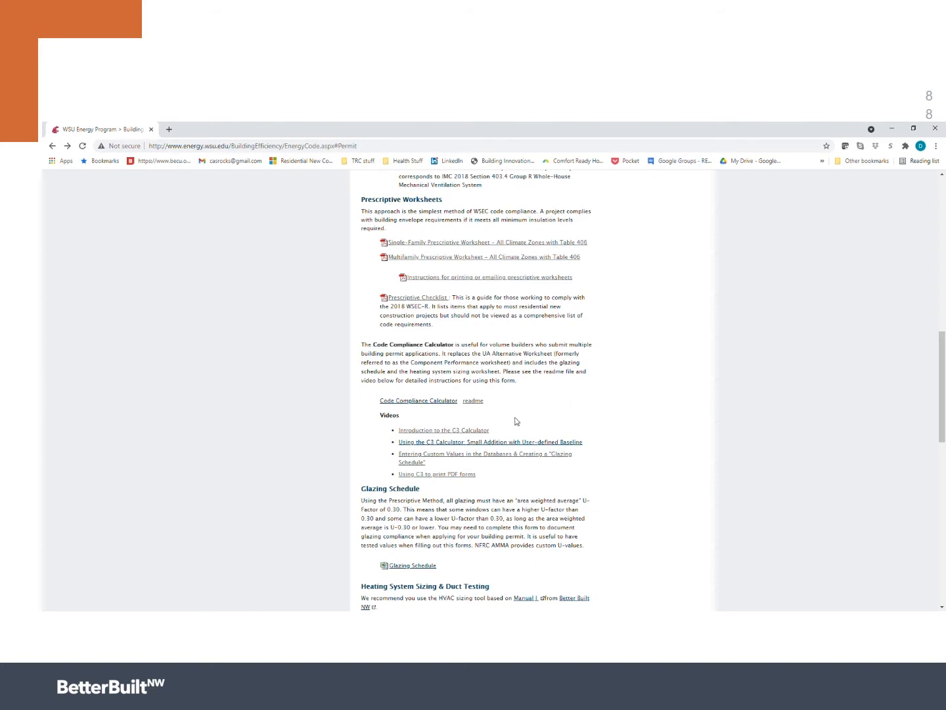
{"action": "mouse_move", "coordinate": [445, 409]}
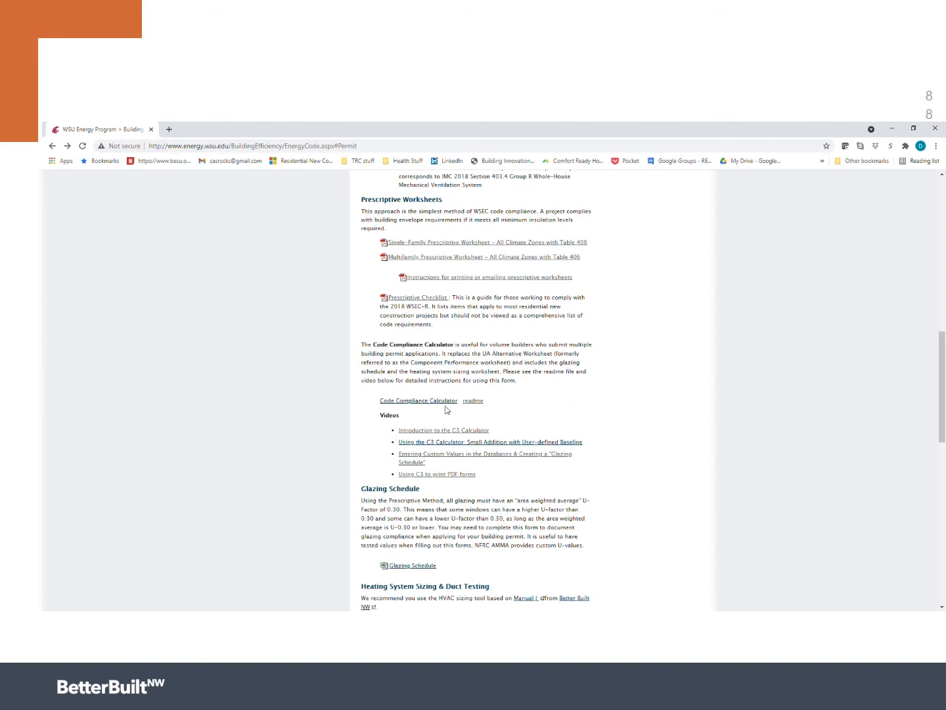
{"action": "mouse_move", "coordinate": [451, 432]}
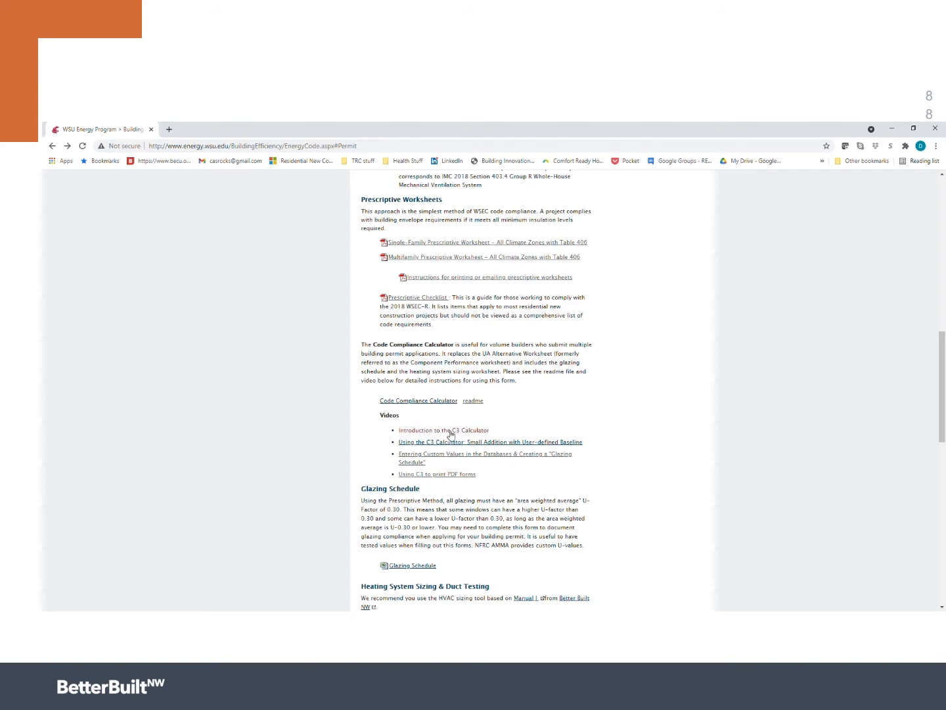
{"action": "mouse_move", "coordinate": [486, 439]}
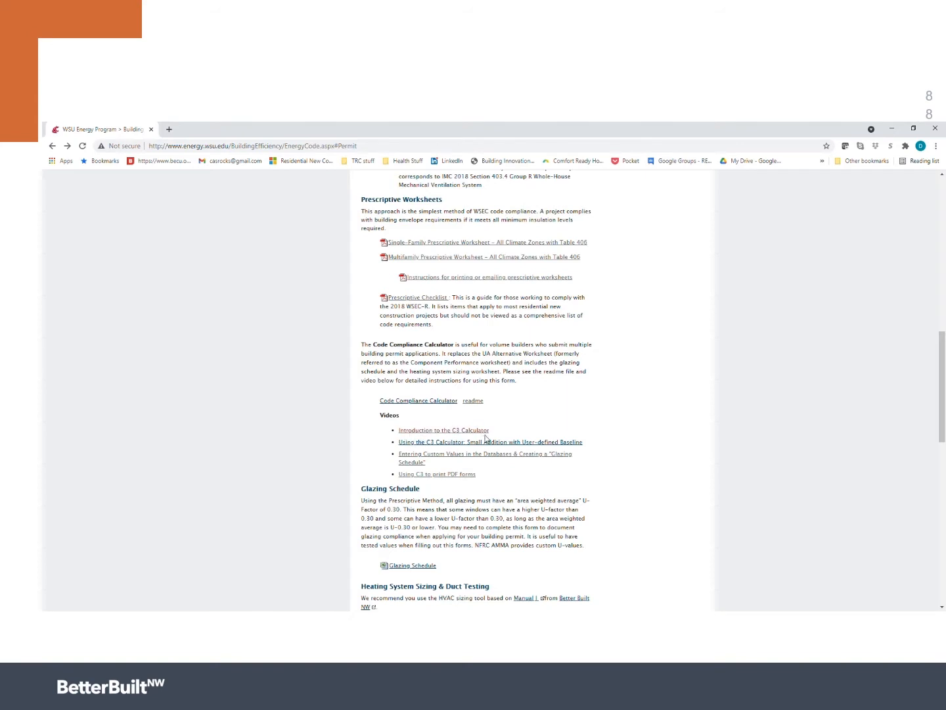
{"action": "mouse_move", "coordinate": [451, 478]}
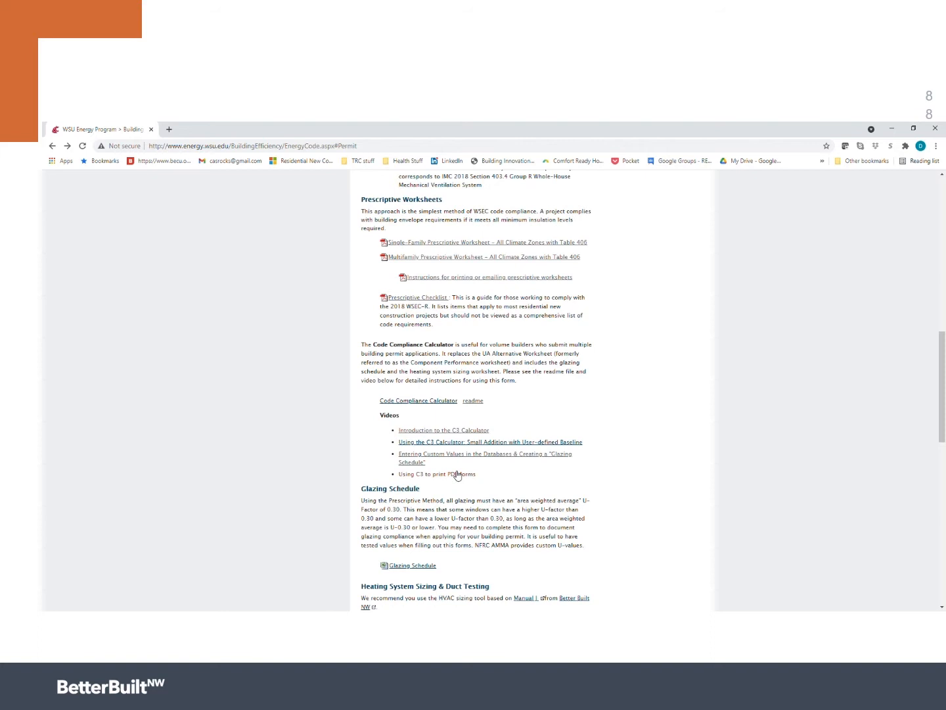
{"action": "mouse_move", "coordinate": [473, 401]}
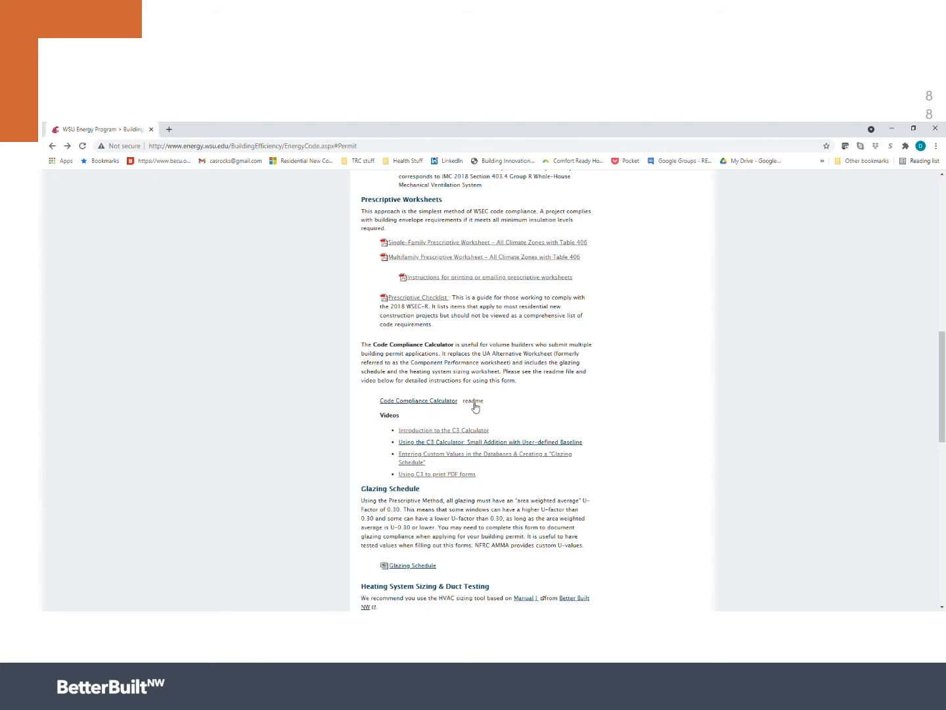
Step: Download the WSU_C3 Code Compliance Calculator .xlsm file from the code page link
{"action": "left_click", "coordinate": [418, 400]}
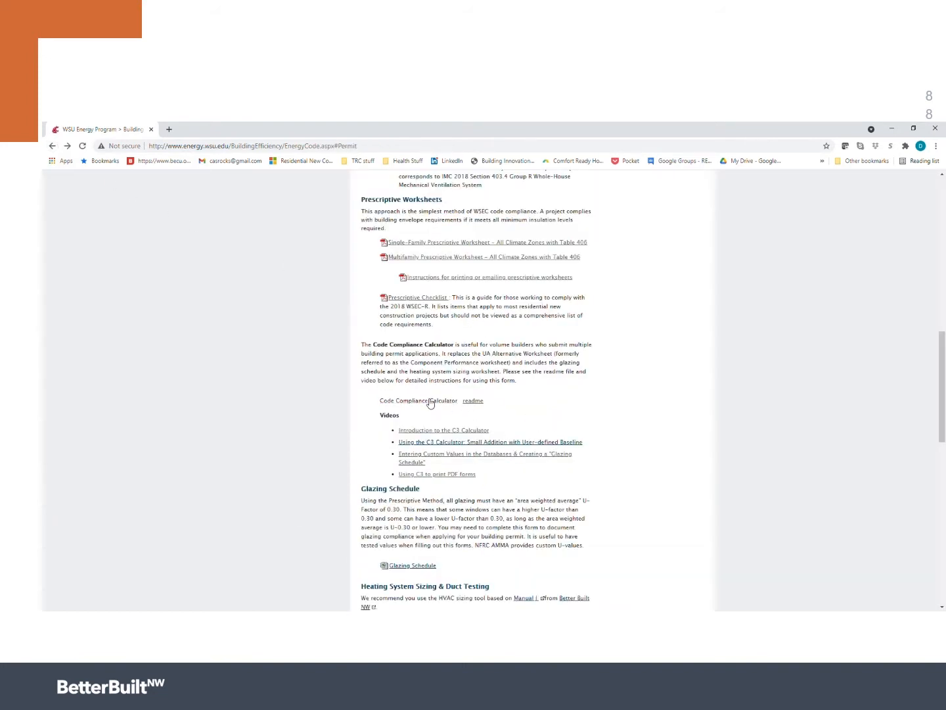
{"action": "mouse_move", "coordinate": [465, 414]}
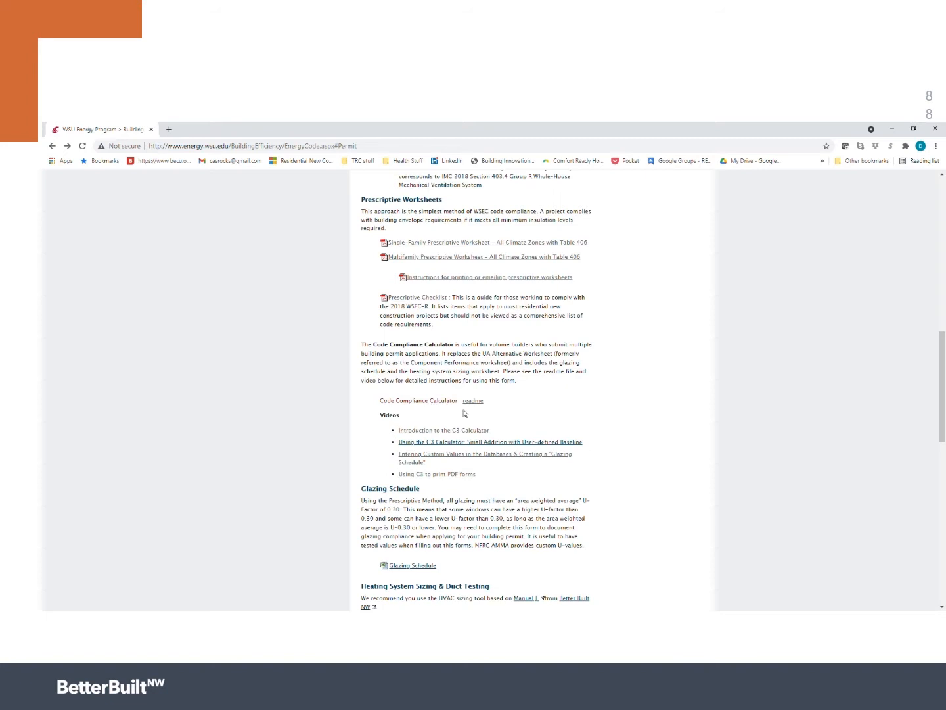
{"action": "left_click", "coordinate": [418, 400]}
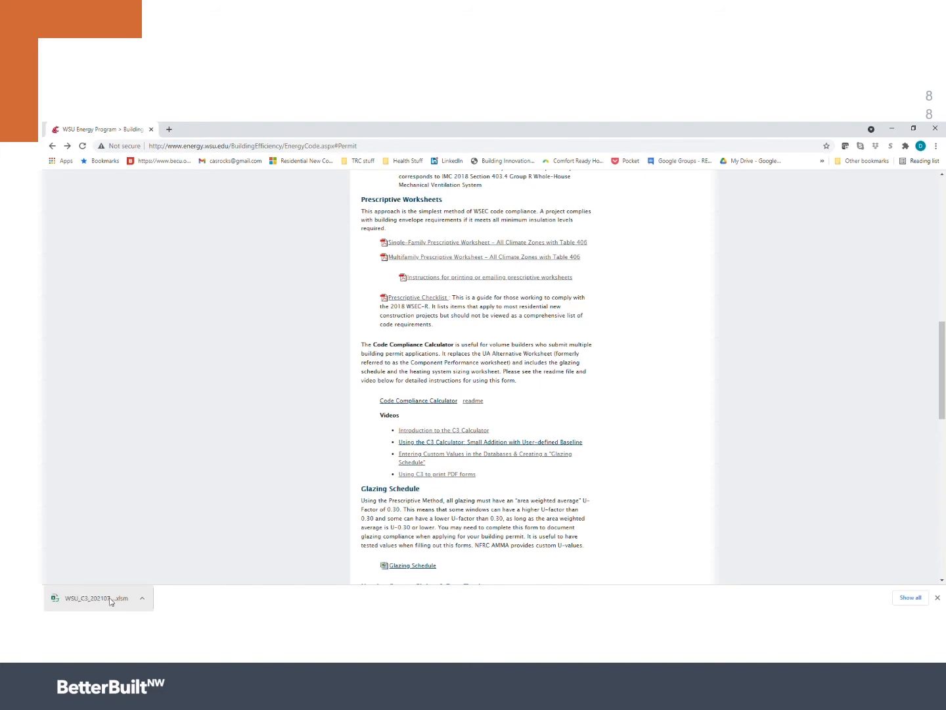
{"action": "mouse_move", "coordinate": [701, 330]}
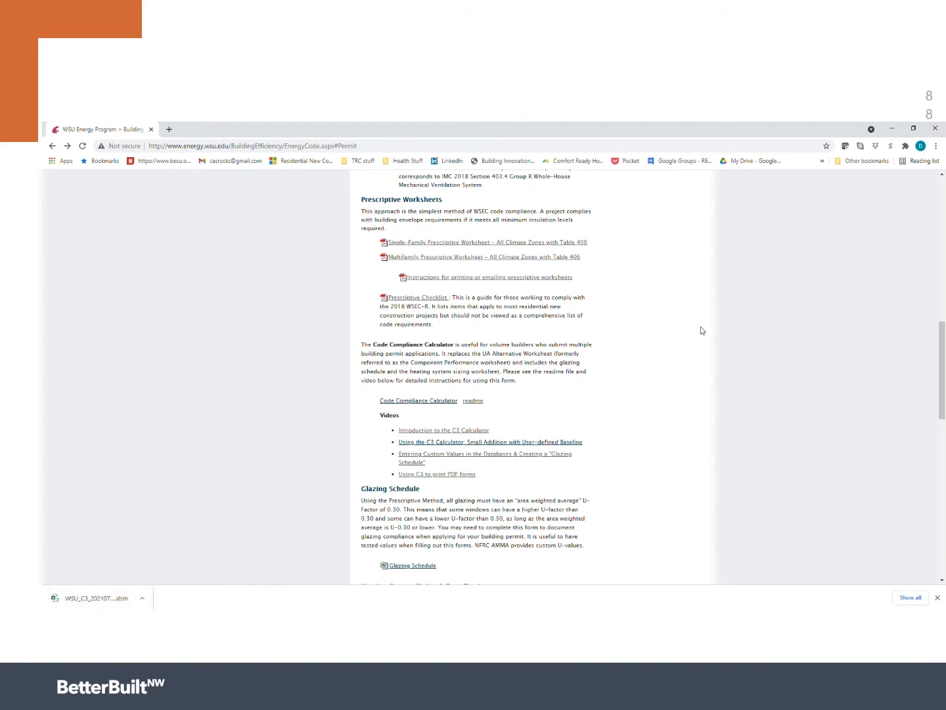
{"action": "mouse_move", "coordinate": [720, 205]}
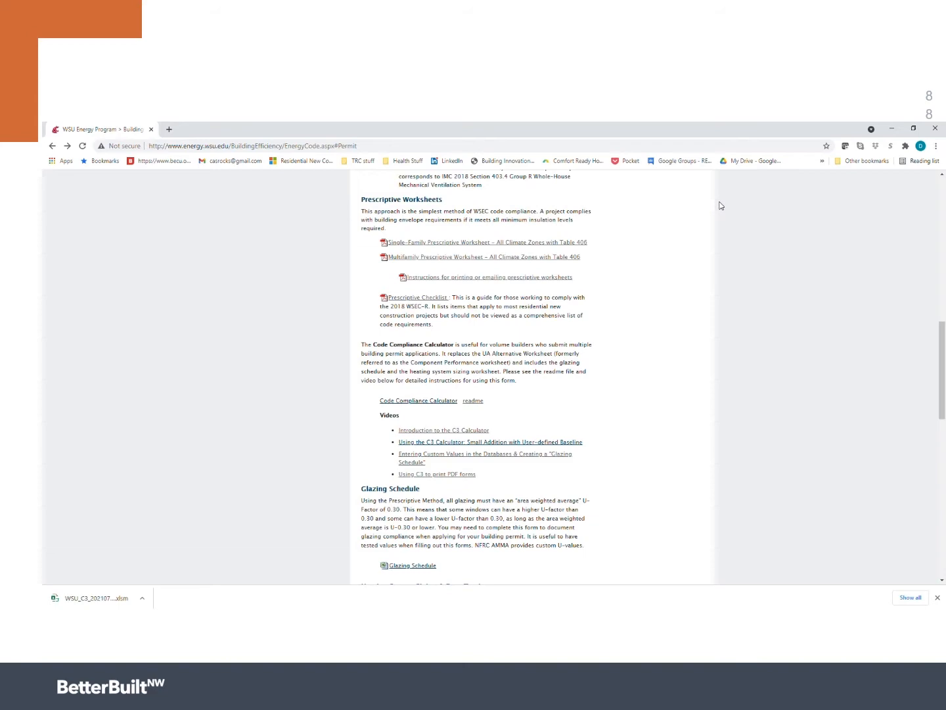
Step: Open the WSU_C3 .xlsm in Excel and view the Exterior Doors table (163 sq ft, UA 47.5)
{"action": "left_click", "coordinate": [92, 598]}
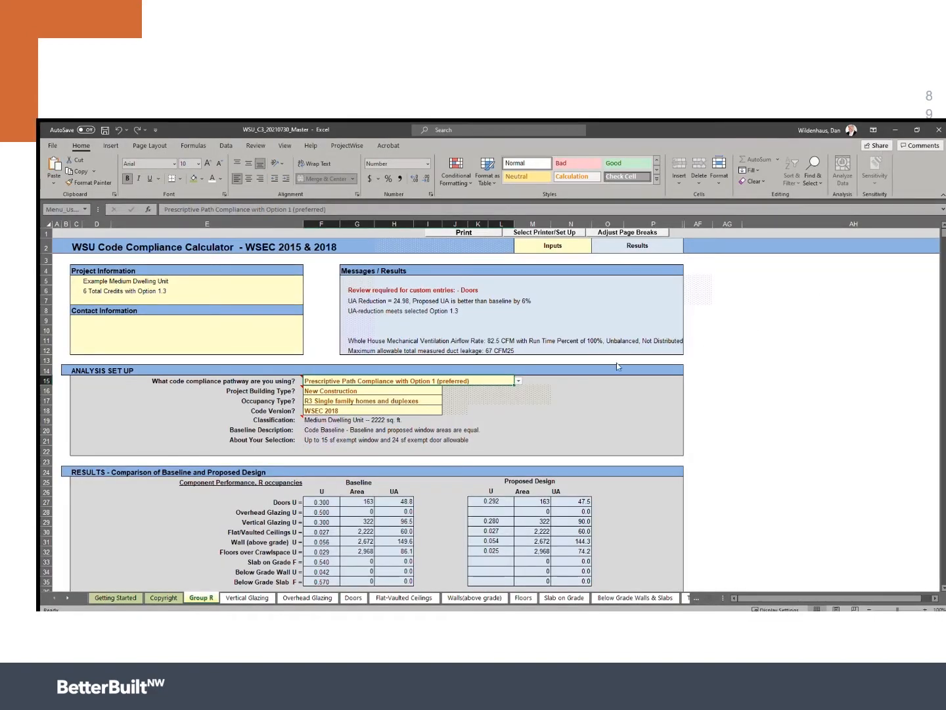
{"action": "mouse_move", "coordinate": [747, 361]}
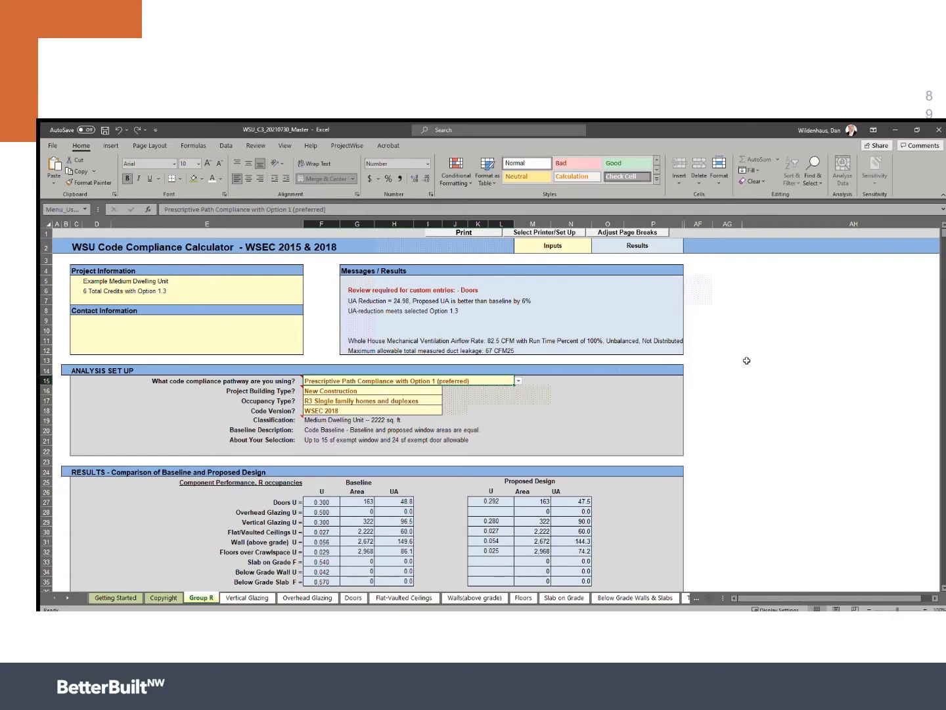
{"action": "mouse_move", "coordinate": [488, 316]}
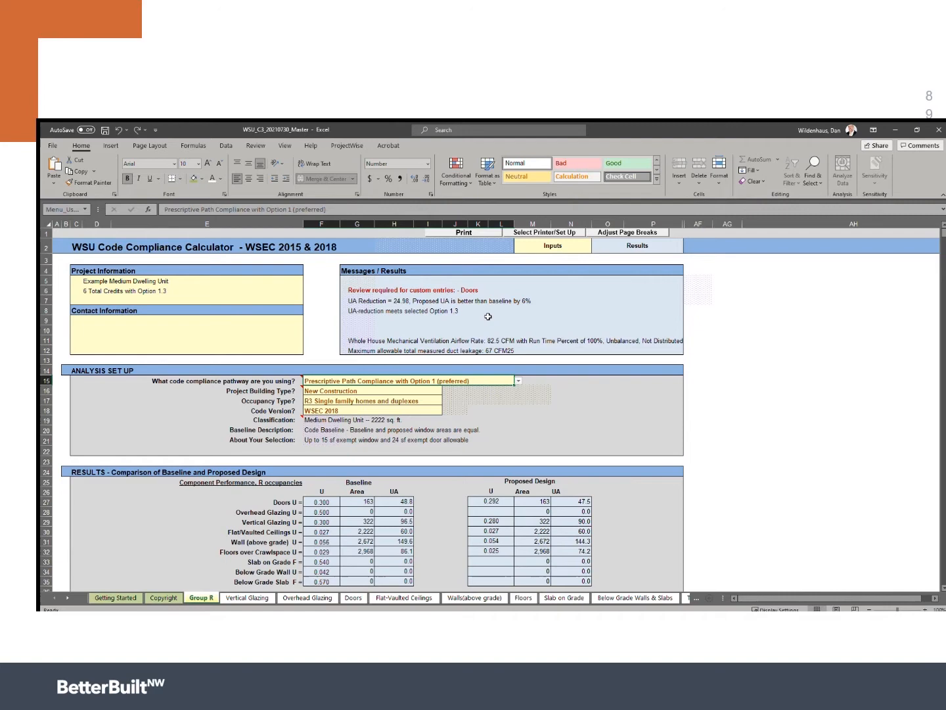
{"action": "mouse_move", "coordinate": [577, 403]}
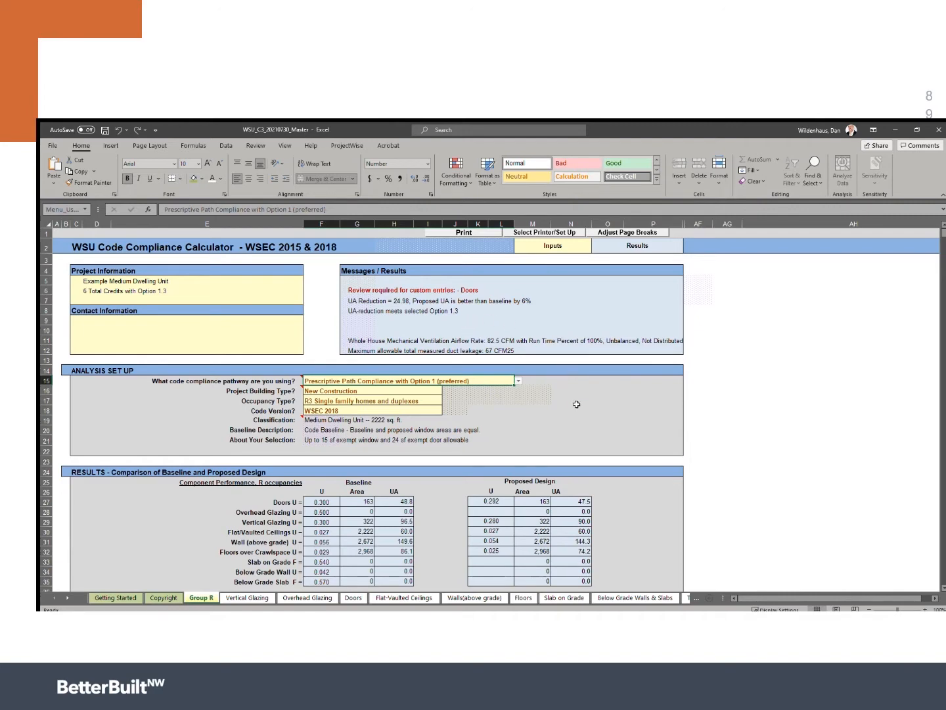
{"action": "mouse_move", "coordinate": [482, 426]}
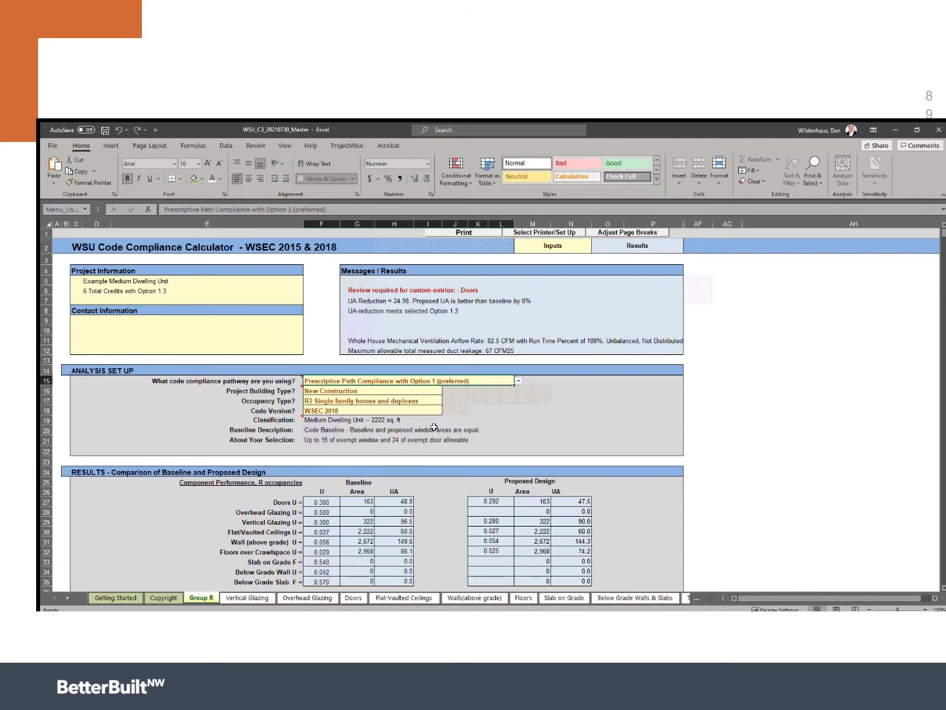
{"action": "mouse_move", "coordinate": [462, 425]}
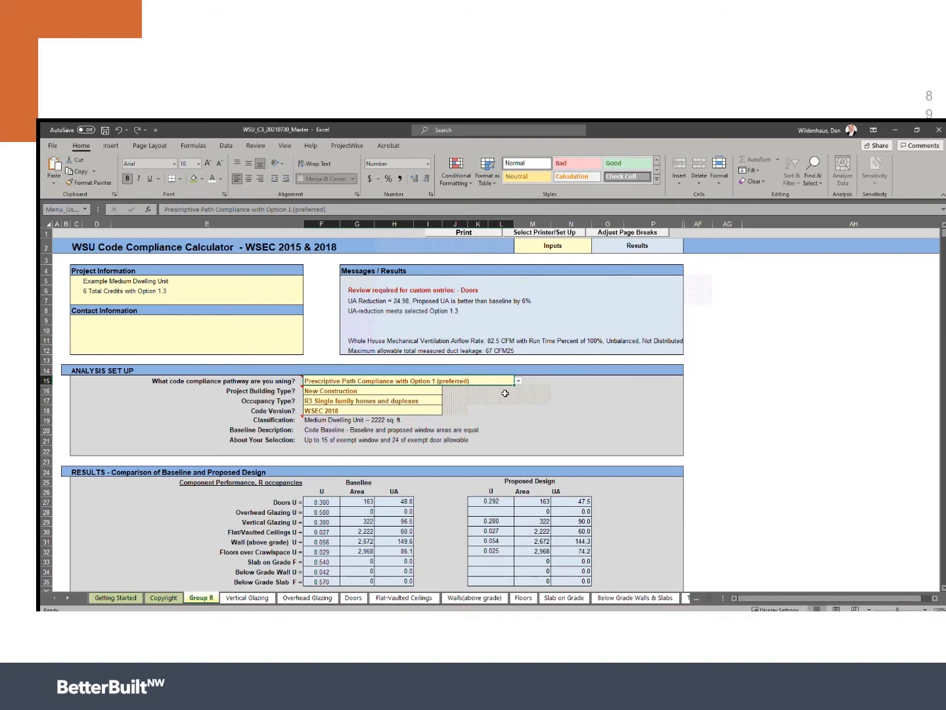
{"action": "mouse_move", "coordinate": [431, 402]}
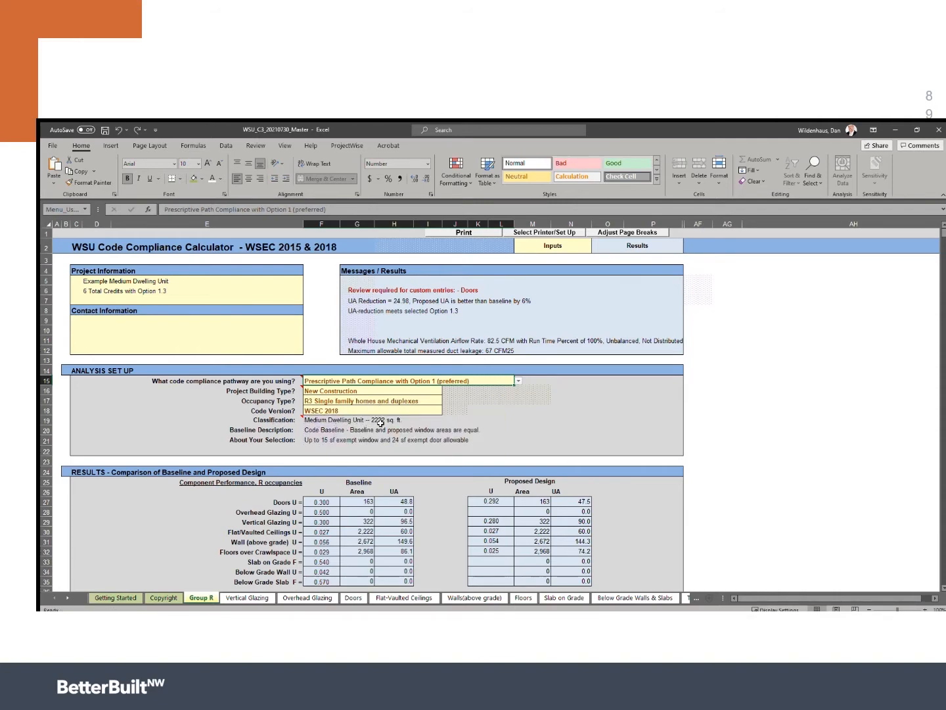
{"action": "mouse_move", "coordinate": [406, 421]}
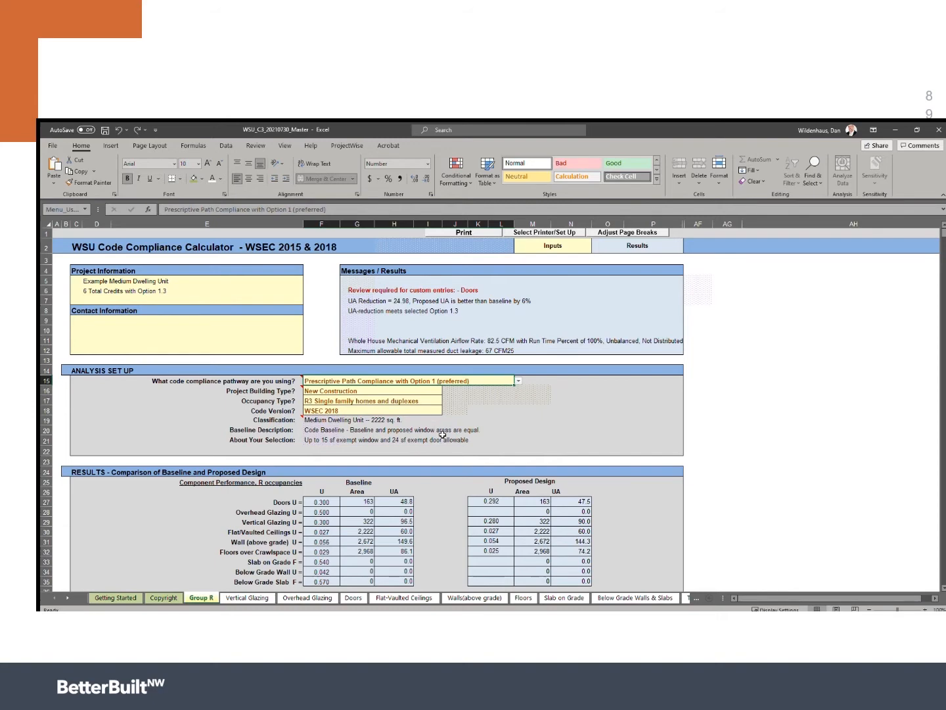
{"action": "mouse_move", "coordinate": [439, 437]}
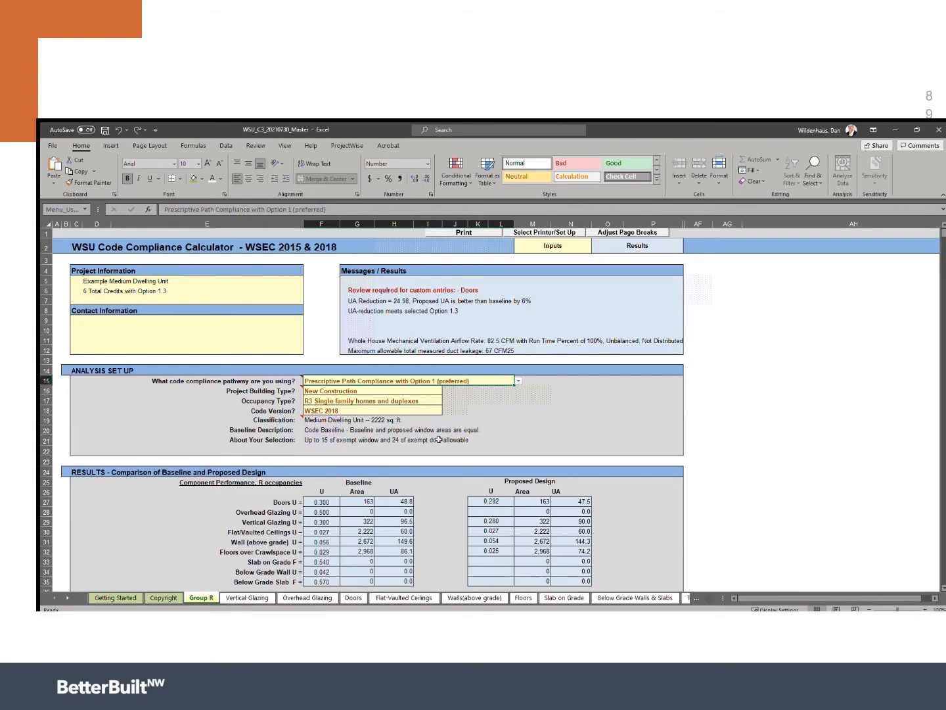
{"action": "scroll", "scroll_direction": "down", "scroll_amount": 3}
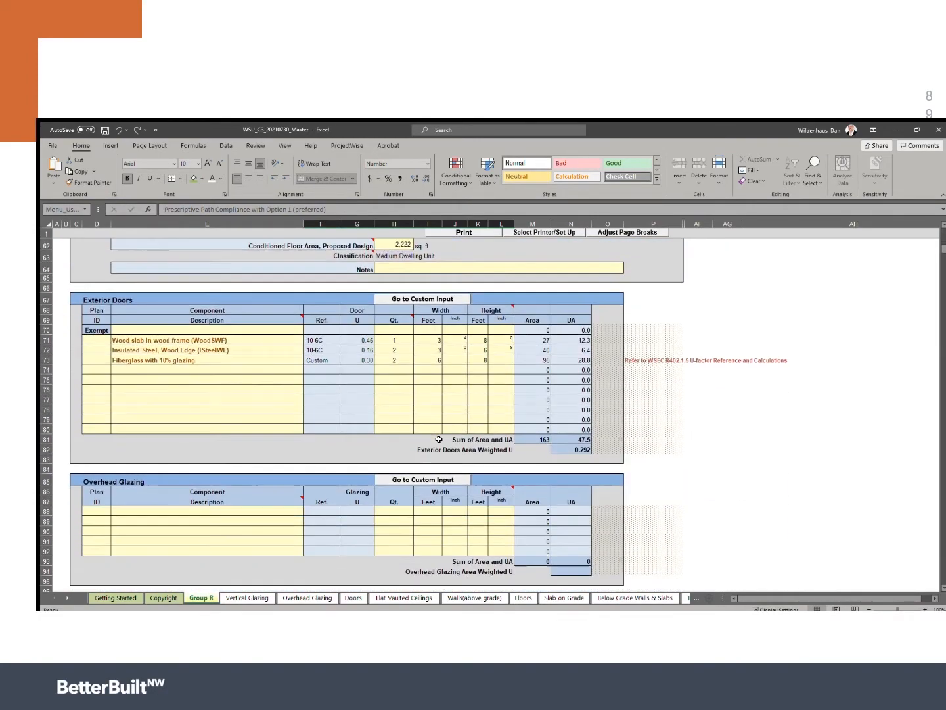
Step: Confirm the 2,222 sq ft floor area in H62, then scroll down to Ventilation Requirements
{"action": "scroll", "scroll_direction": "up", "scroll_amount": 3}
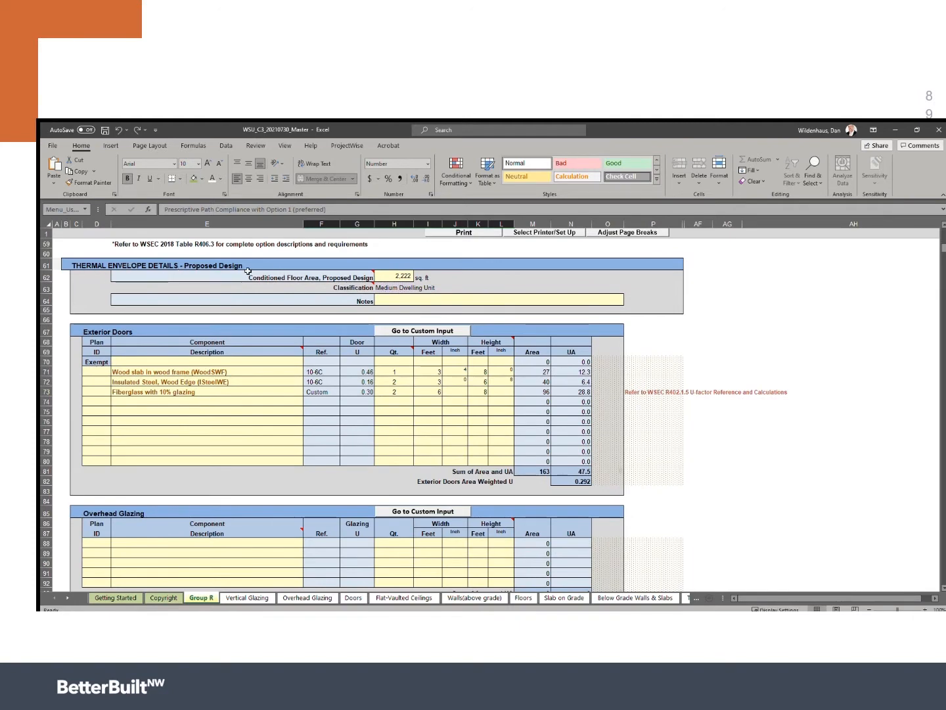
{"action": "left_click", "coordinate": [394, 277]}
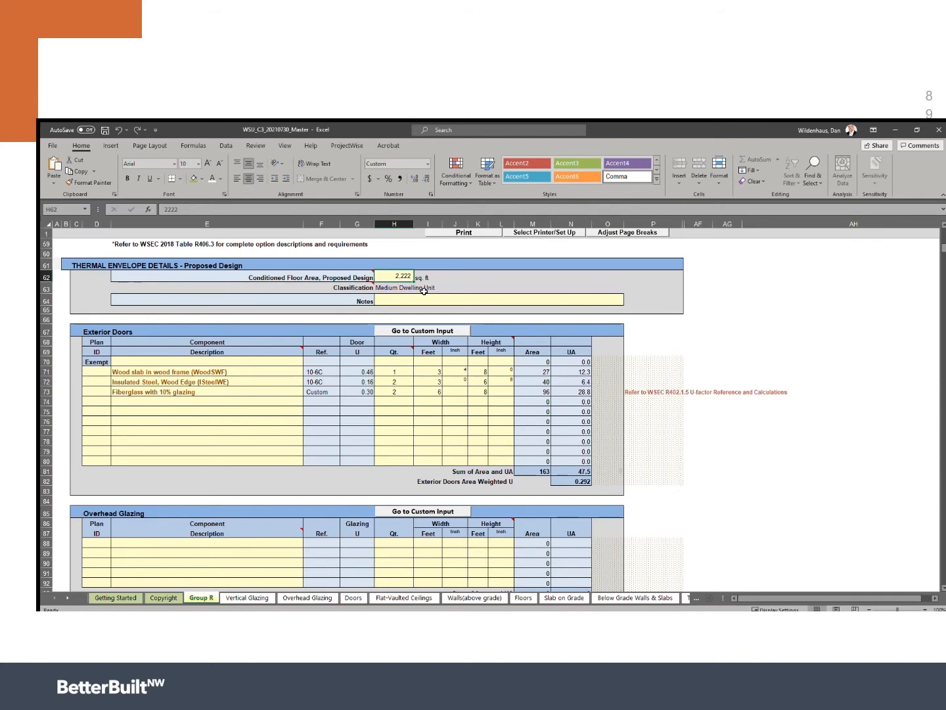
{"action": "scroll", "scroll_direction": "down", "scroll_amount": 3}
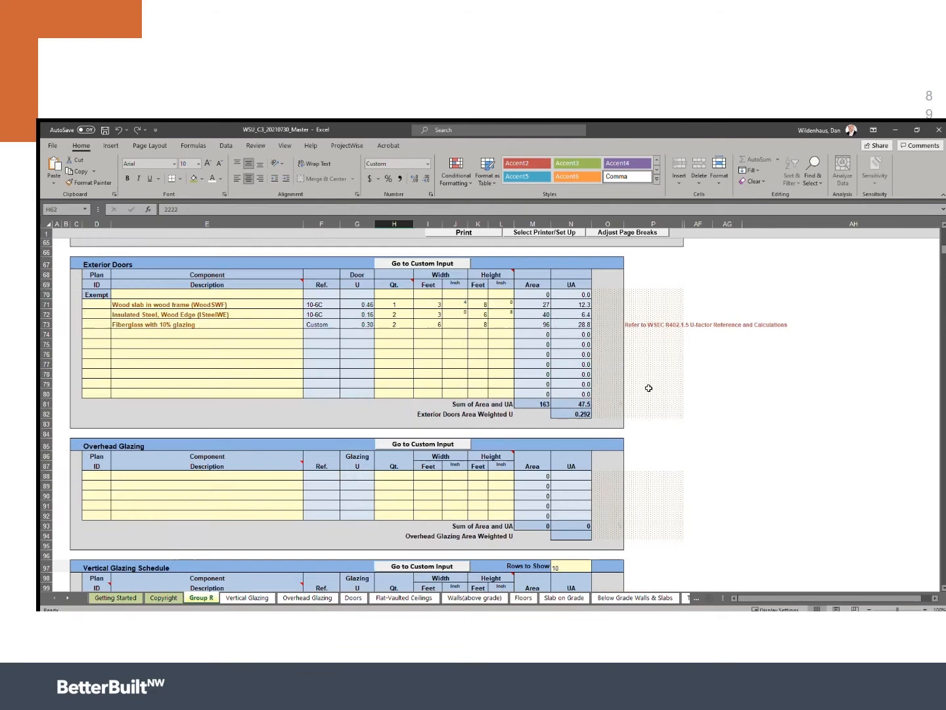
{"action": "scroll", "scroll_direction": "down", "scroll_amount": 3}
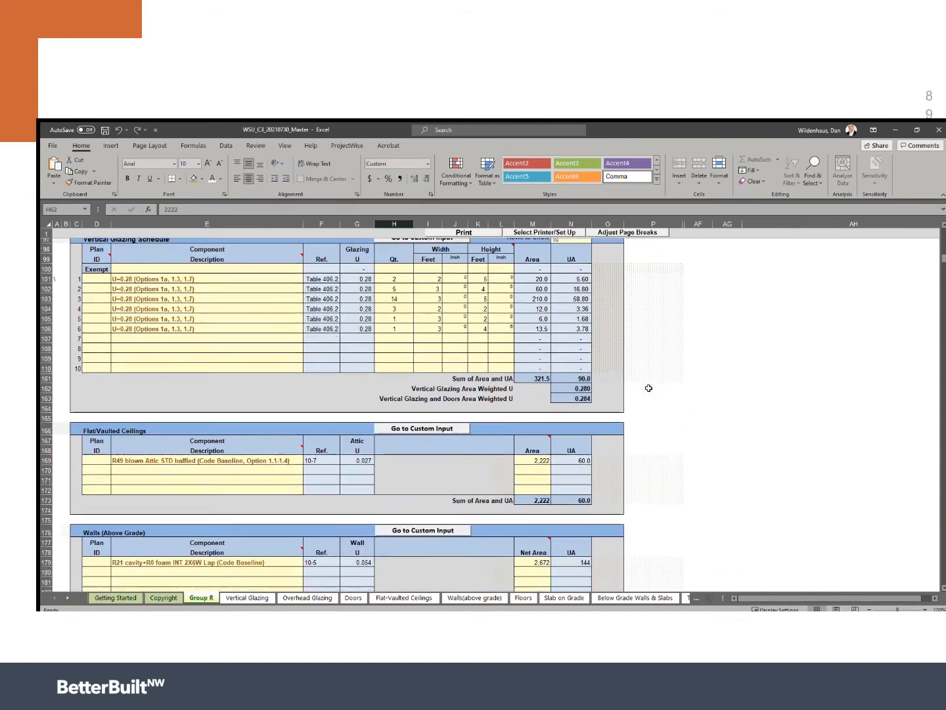
{"action": "scroll", "scroll_direction": "down", "scroll_amount": 3}
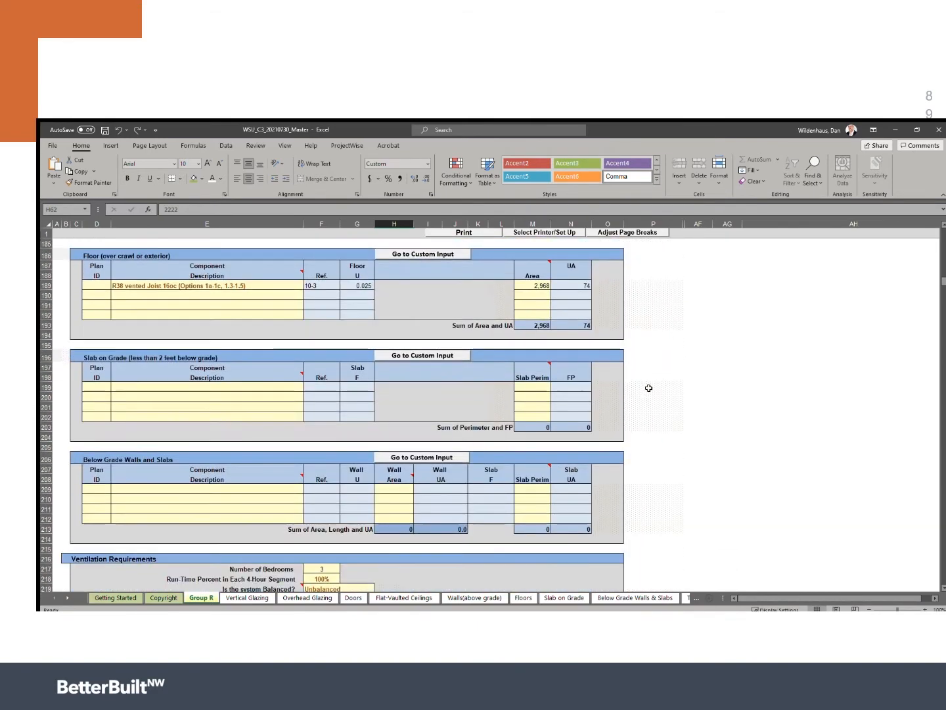
{"action": "scroll", "scroll_direction": "down", "scroll_amount": 3}
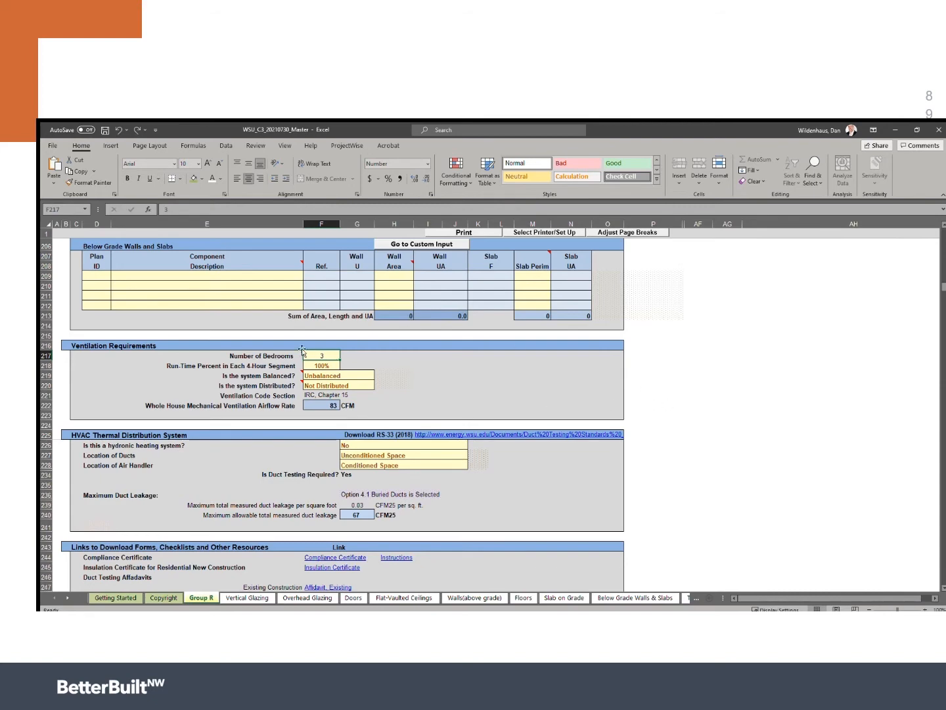
{"action": "mouse_move", "coordinate": [222, 363]}
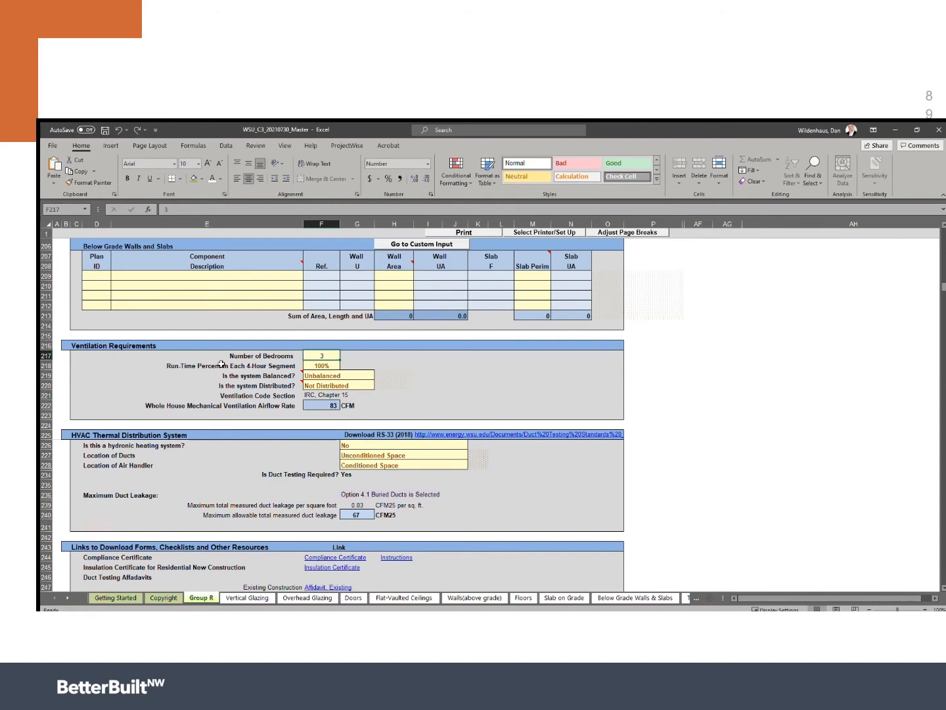
{"action": "mouse_move", "coordinate": [157, 362]}
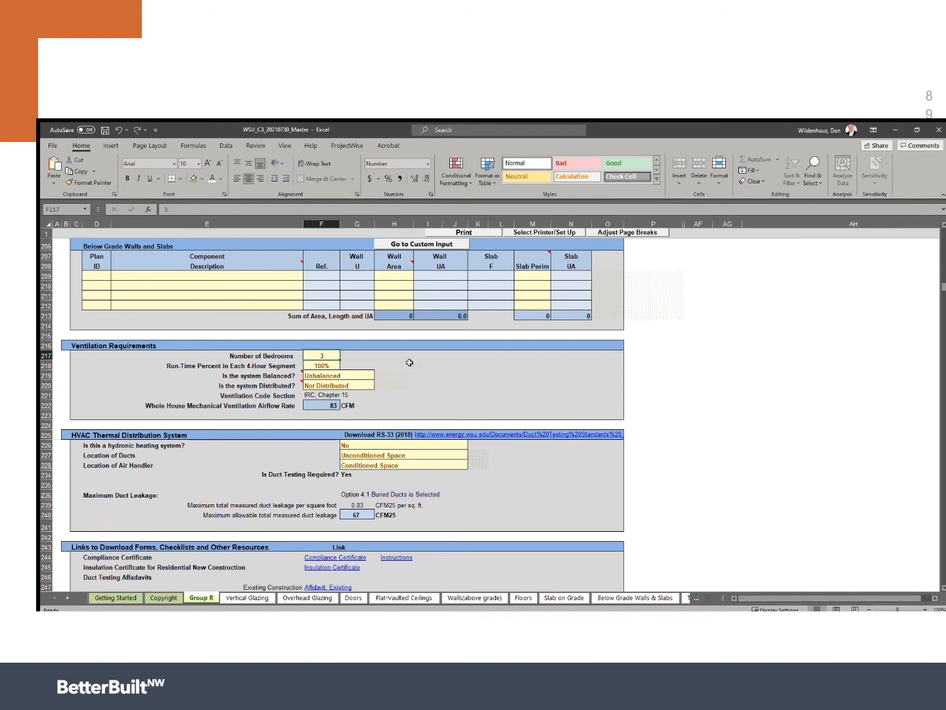
{"action": "mouse_move", "coordinate": [487, 382]}
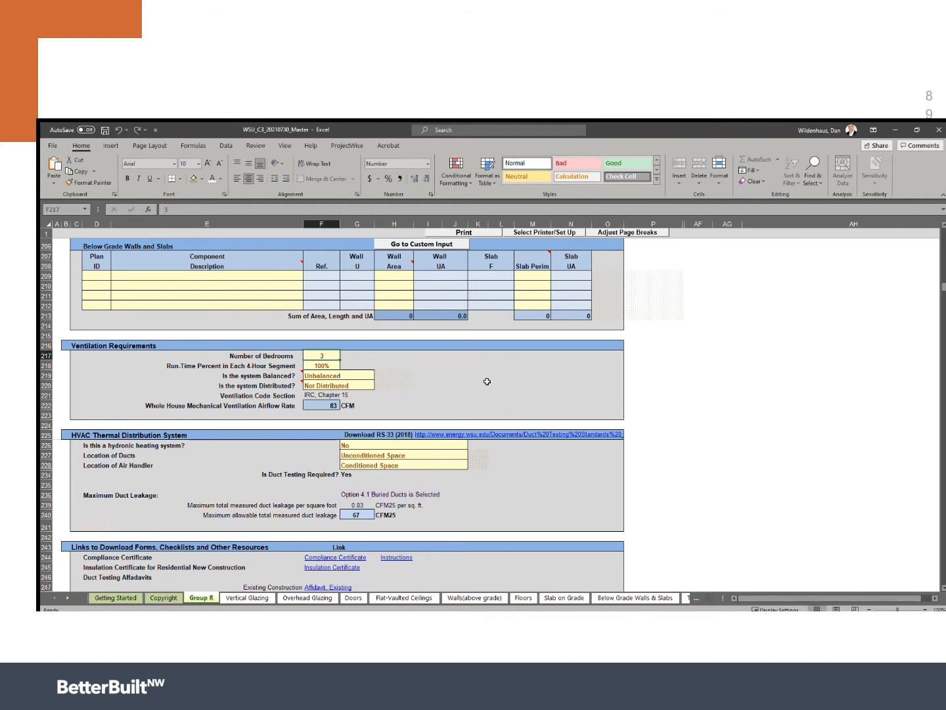
{"action": "mouse_move", "coordinate": [379, 366]}
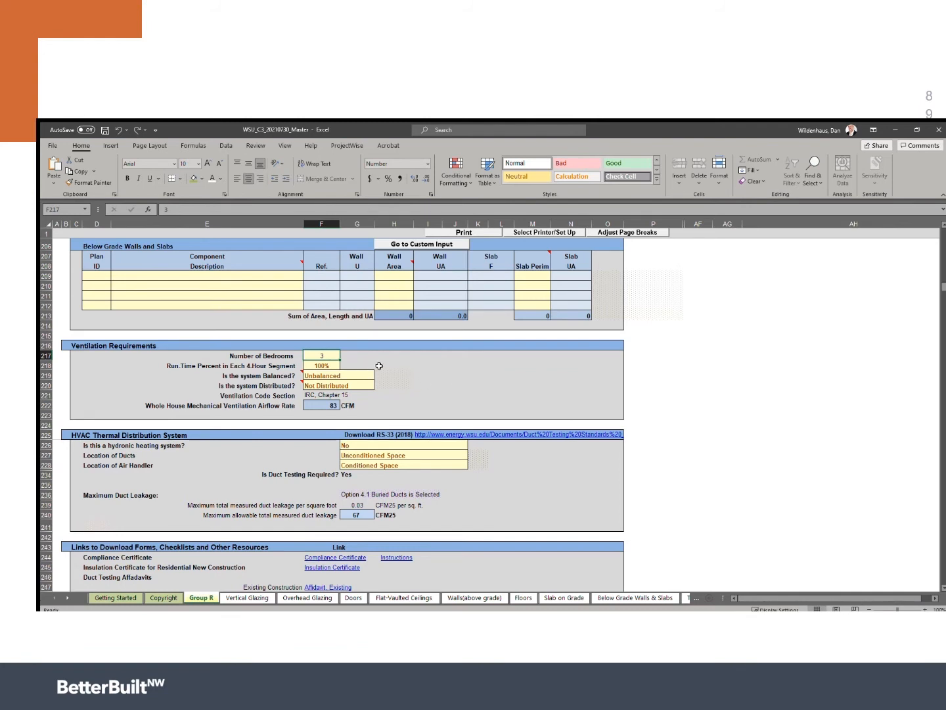
{"action": "mouse_move", "coordinate": [377, 400]}
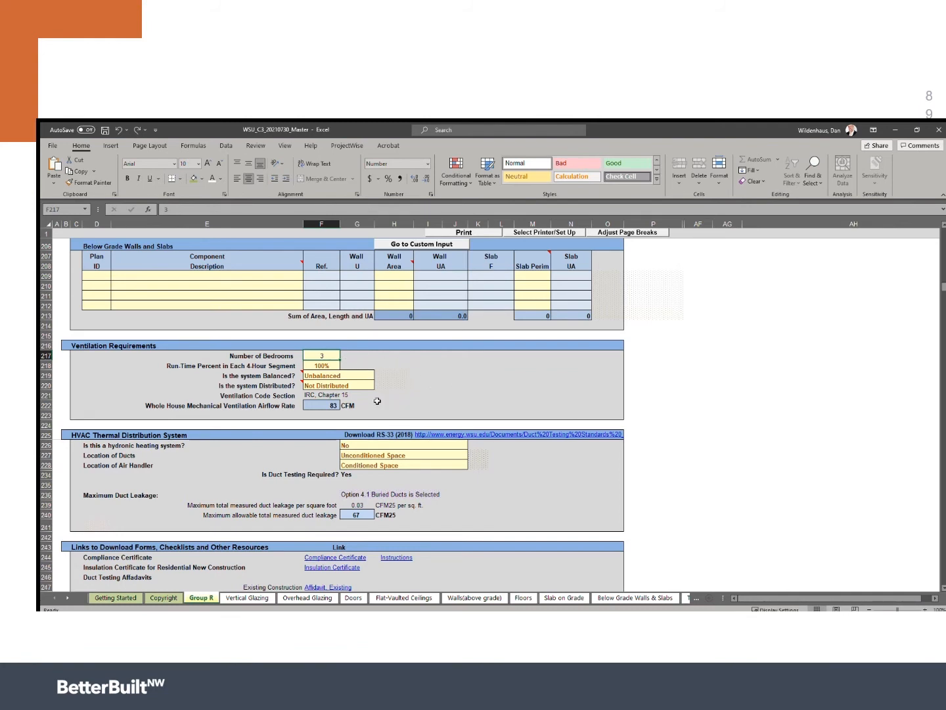
{"action": "mouse_move", "coordinate": [441, 424]}
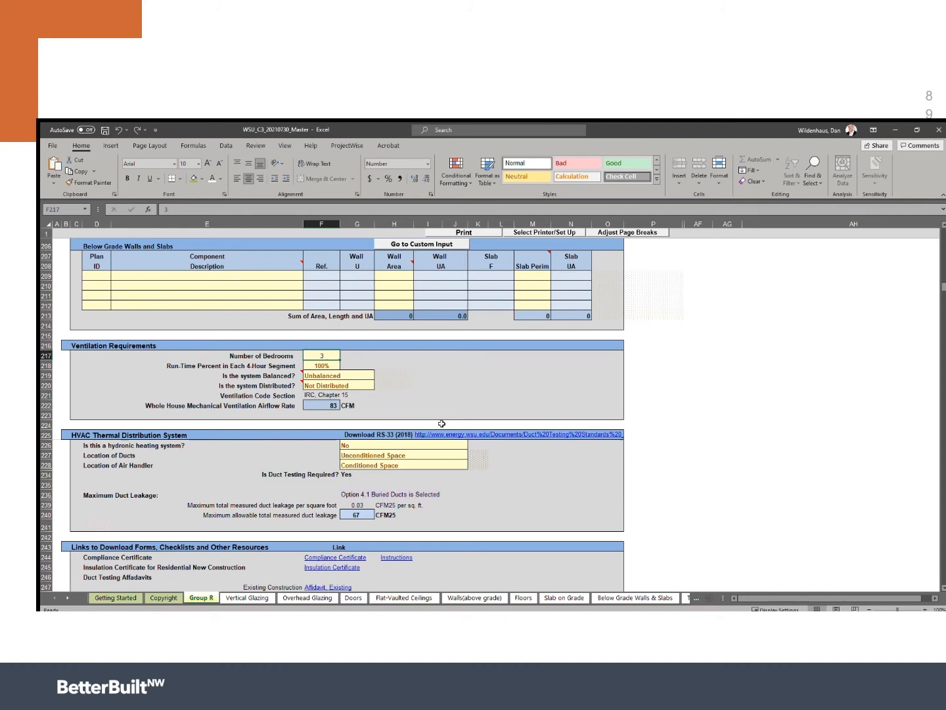
{"action": "mouse_move", "coordinate": [375, 400]}
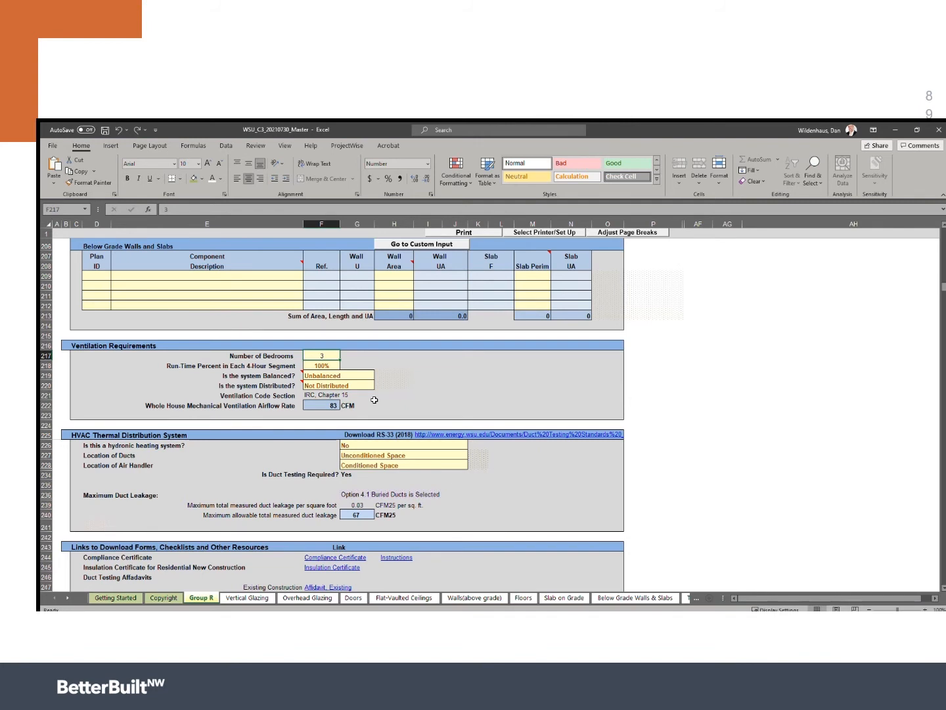
{"action": "mouse_move", "coordinate": [326, 385]}
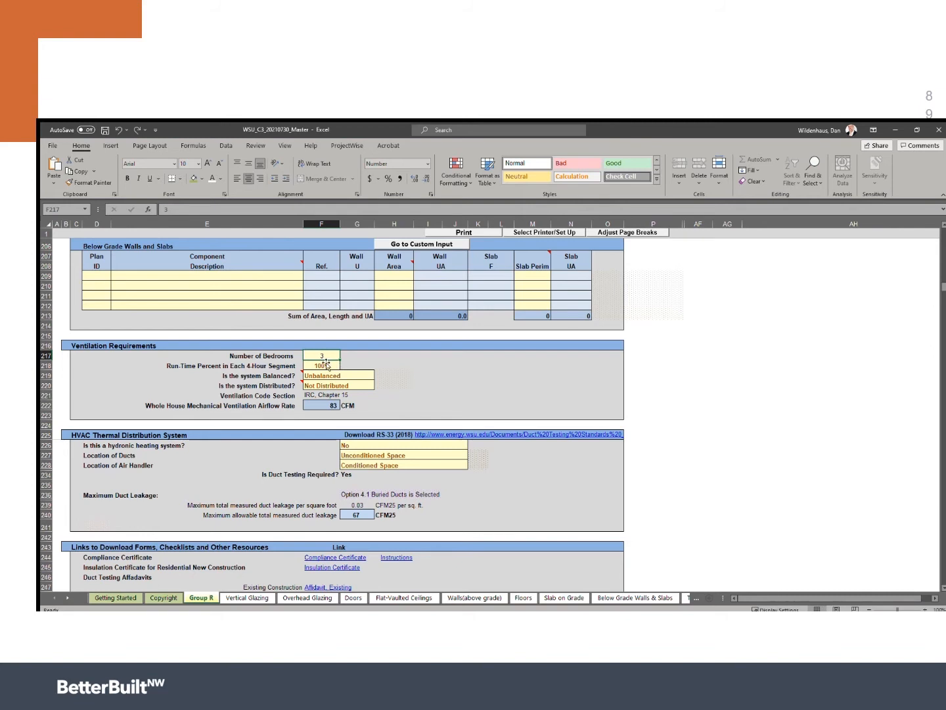
Step: Try F218 run-time at 50%, 66% and 75% (165, 124, 107 CFM), then restore 100%
{"action": "left_click", "coordinate": [321, 365]}
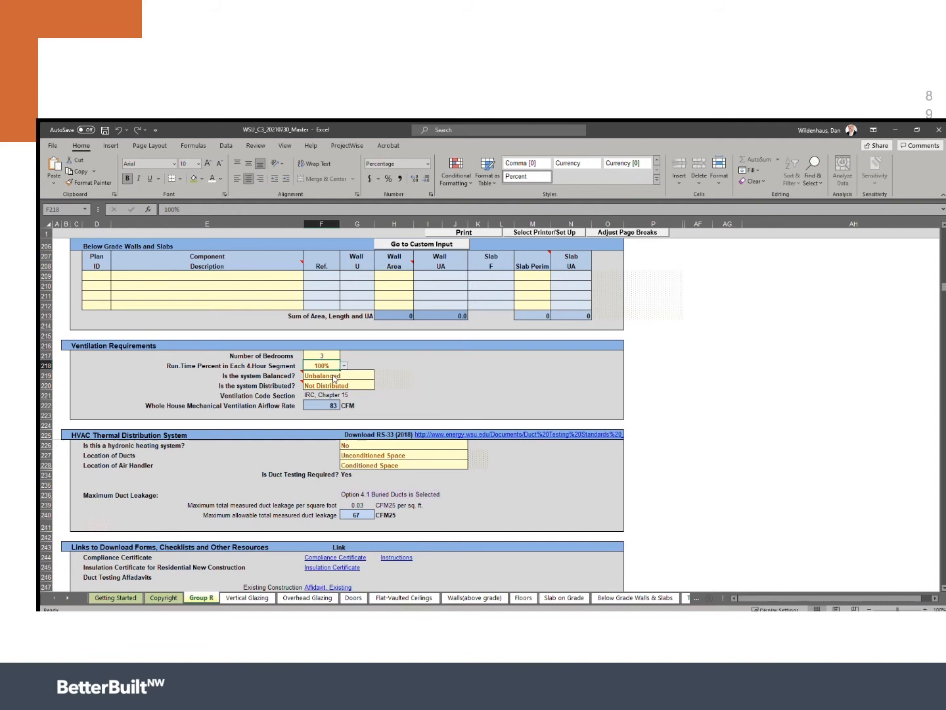
{"action": "left_click", "coordinate": [321, 364]}
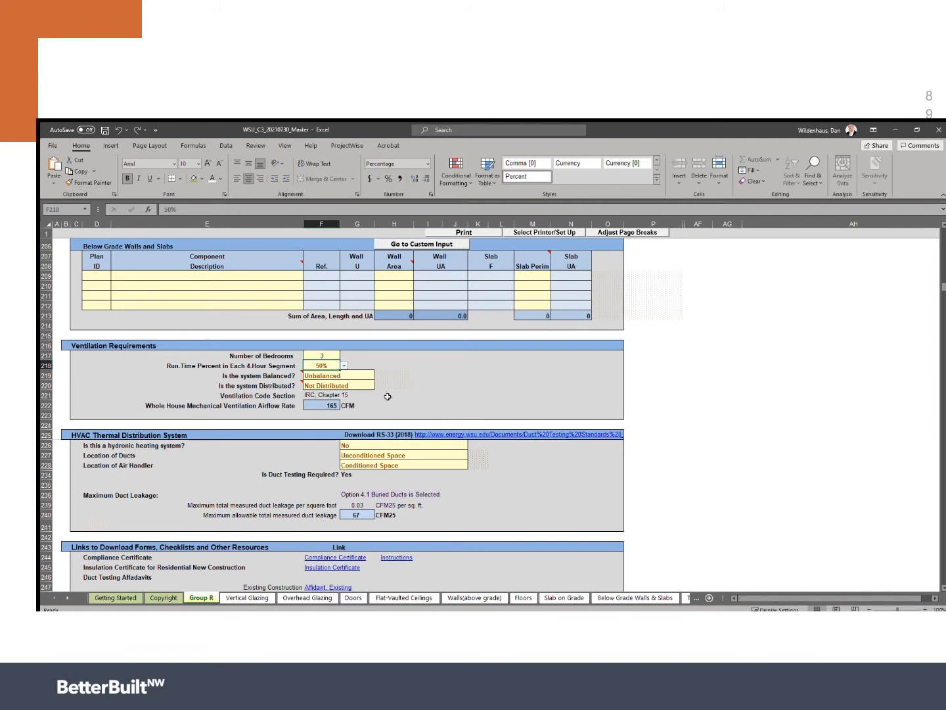
{"action": "mouse_move", "coordinate": [365, 406]}
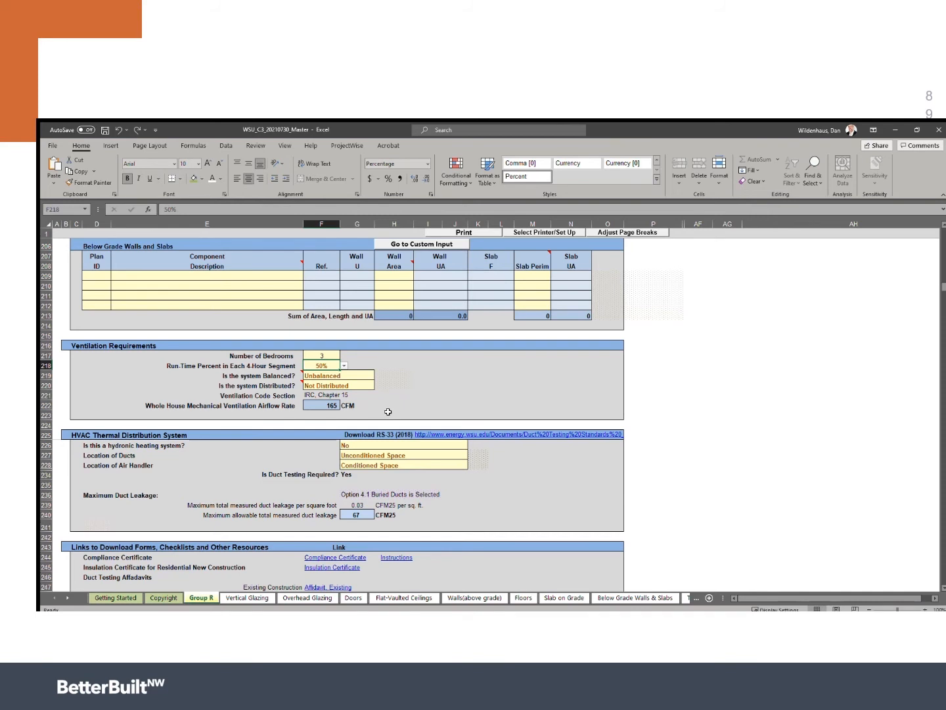
{"action": "mouse_move", "coordinate": [367, 376]}
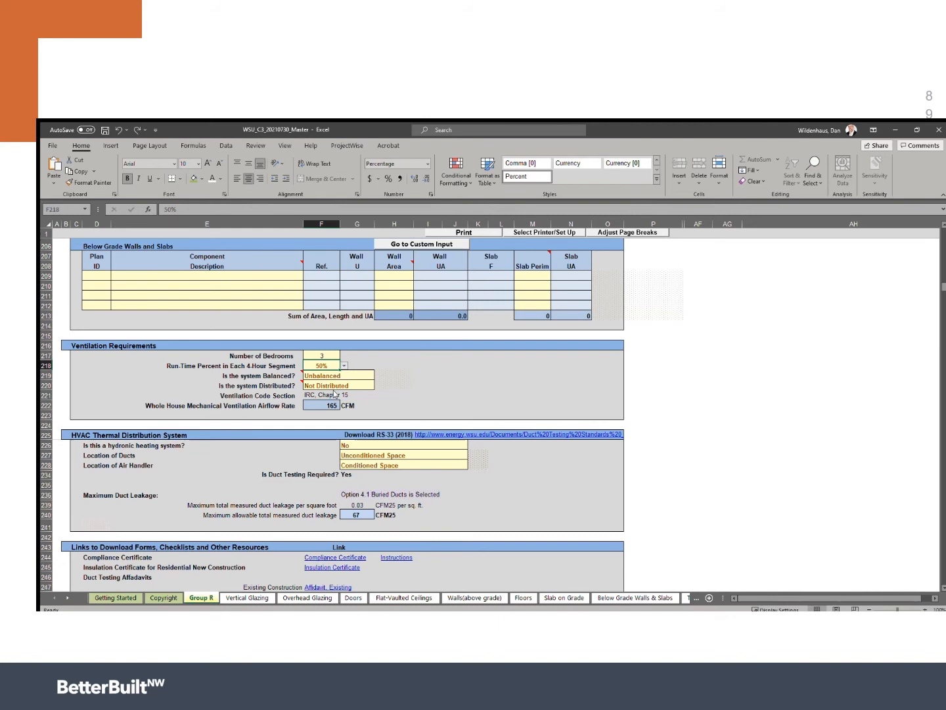
{"action": "left_click", "coordinate": [343, 365]}
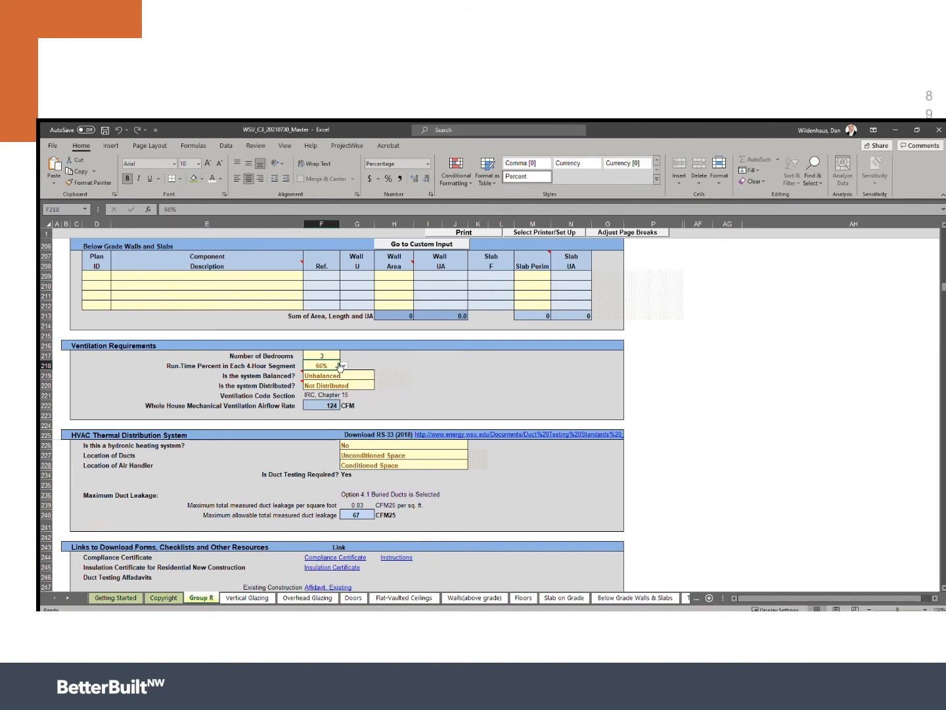
{"action": "left_click", "coordinate": [344, 366]}
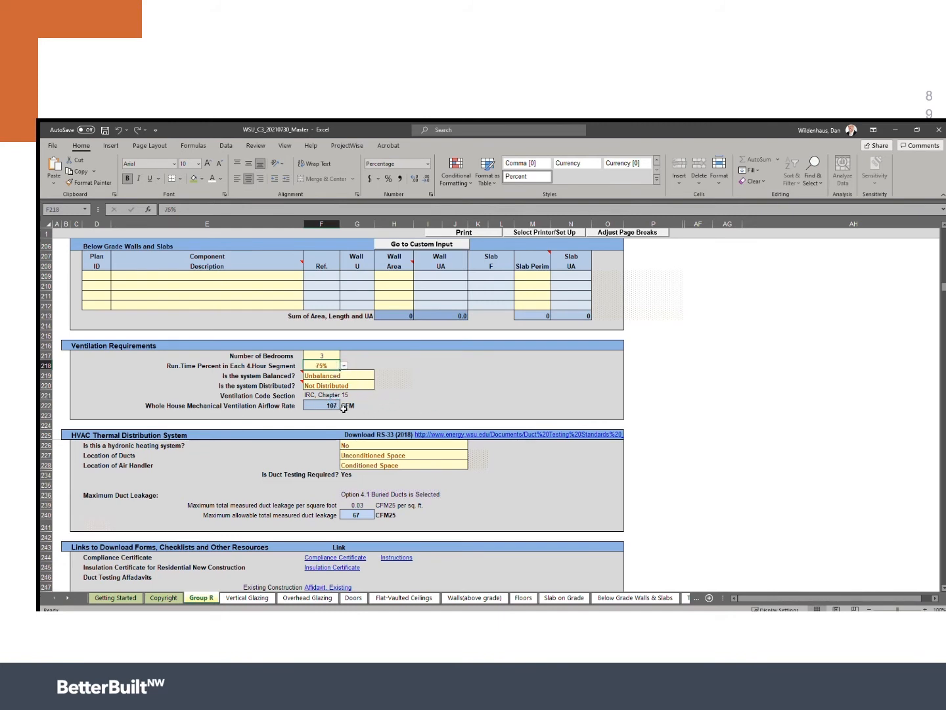
{"action": "mouse_move", "coordinate": [299, 411]}
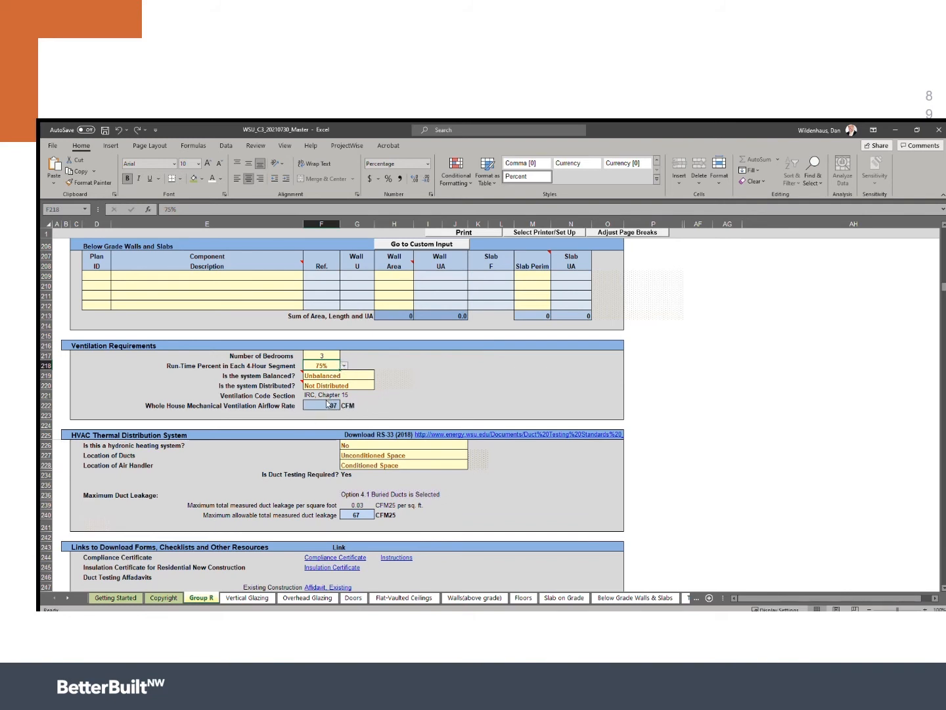
{"action": "left_click", "coordinate": [322, 365]}
{"action": "type", "text": "100"}
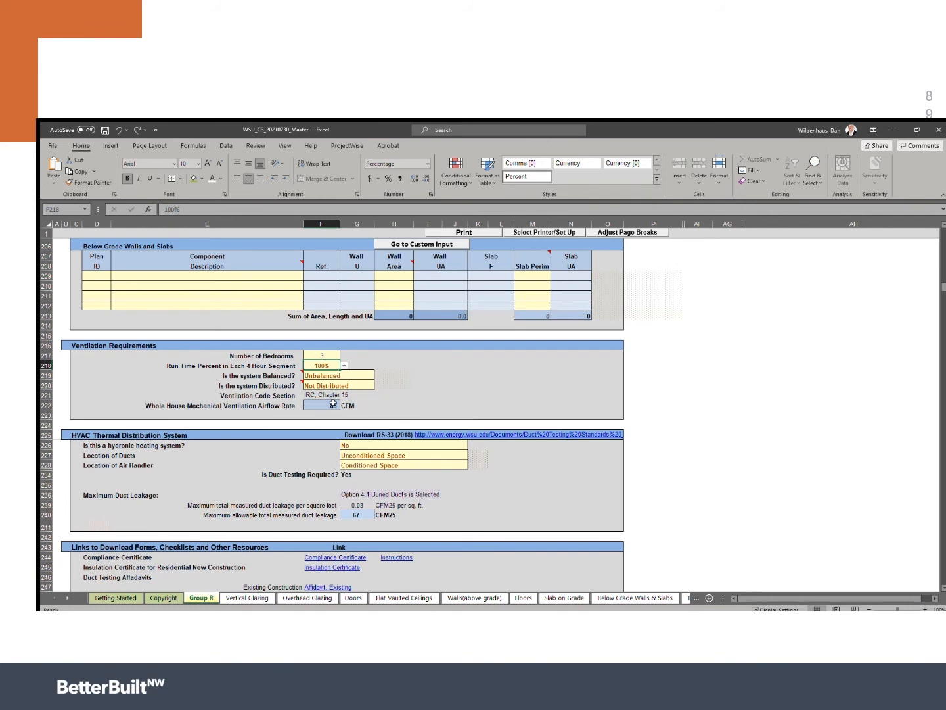
Step: Set F219 to Balanced and F220 to Distributed, bringing required airflow to 55 CFM
{"action": "left_click", "coordinate": [322, 385]}
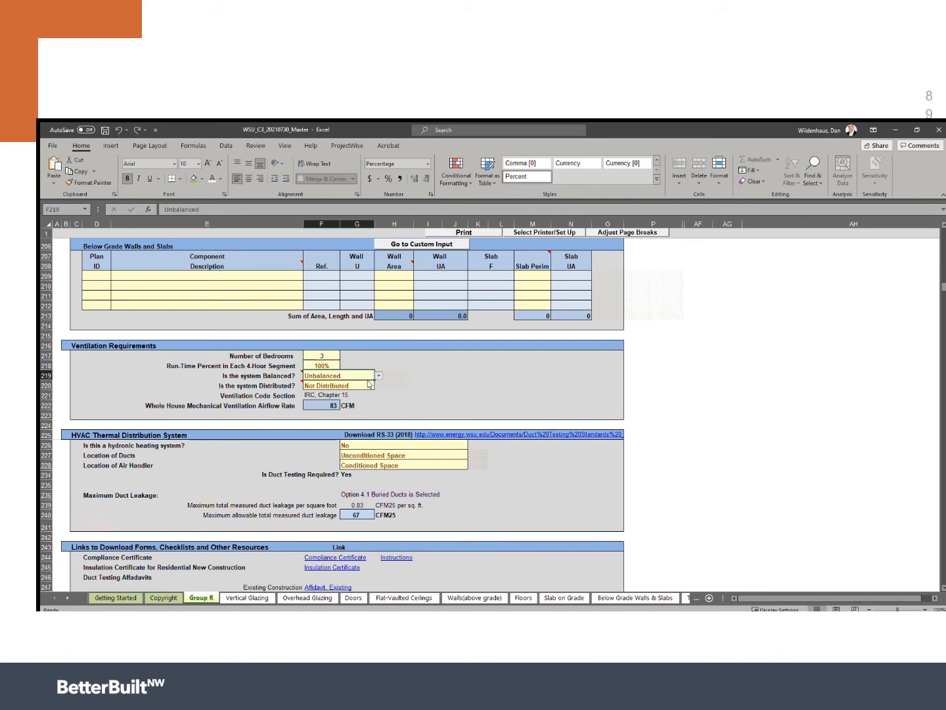
{"action": "left_click", "coordinate": [318, 375]}
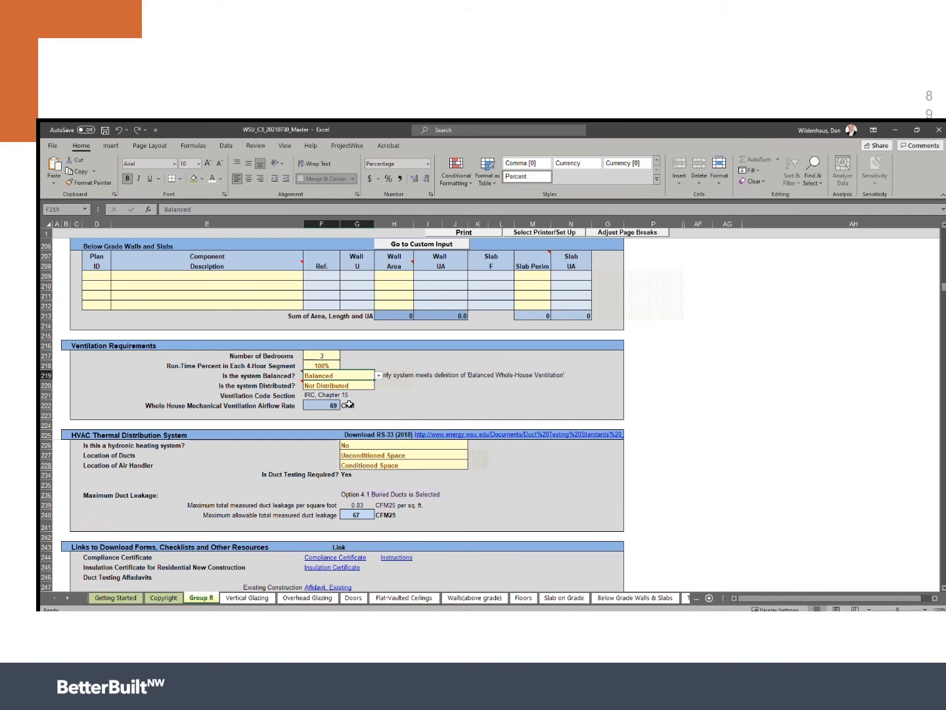
{"action": "mouse_move", "coordinate": [403, 408]}
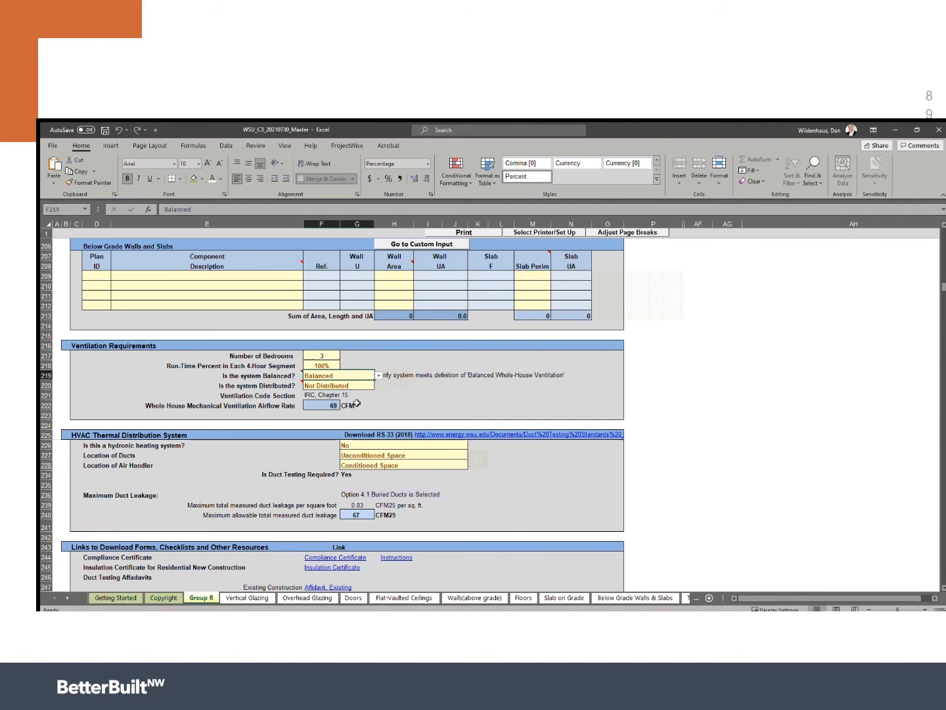
{"action": "left_click", "coordinate": [337, 385]}
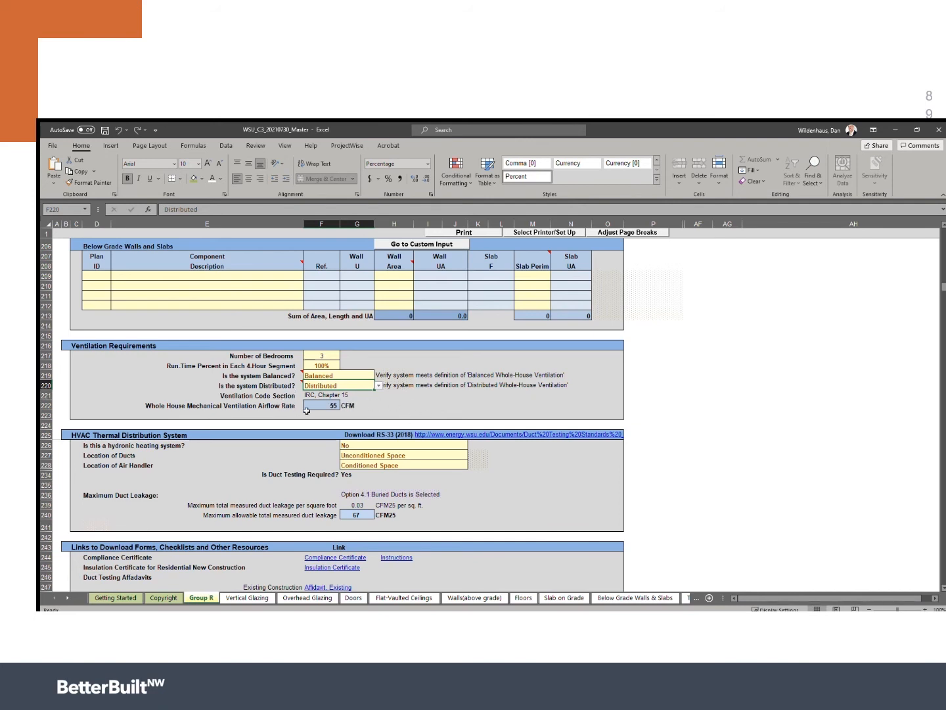
{"action": "mouse_move", "coordinate": [521, 417]}
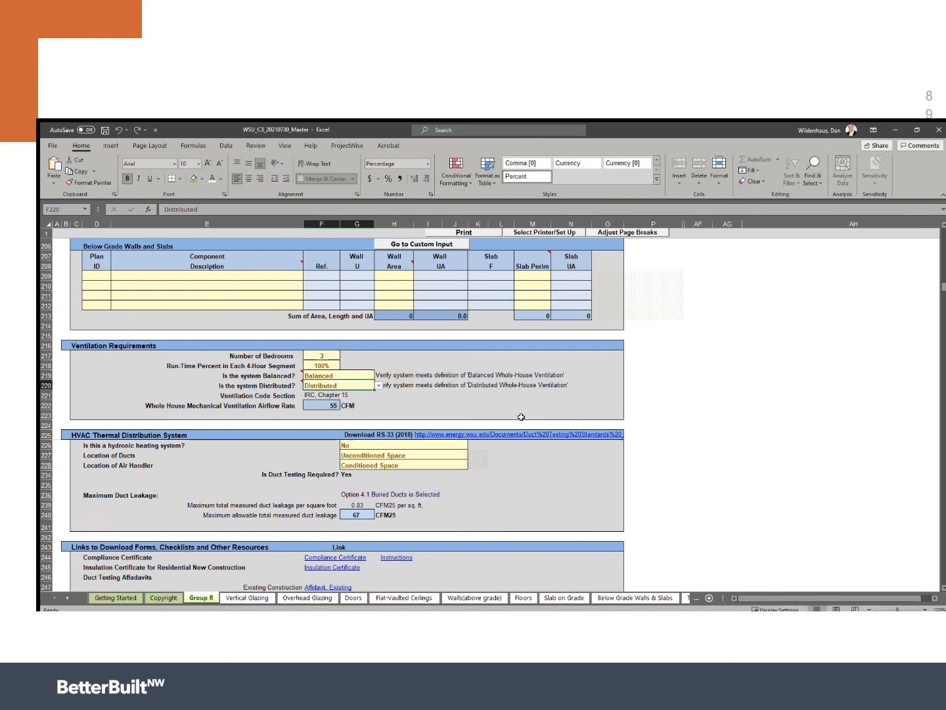
{"action": "mouse_move", "coordinate": [299, 401]}
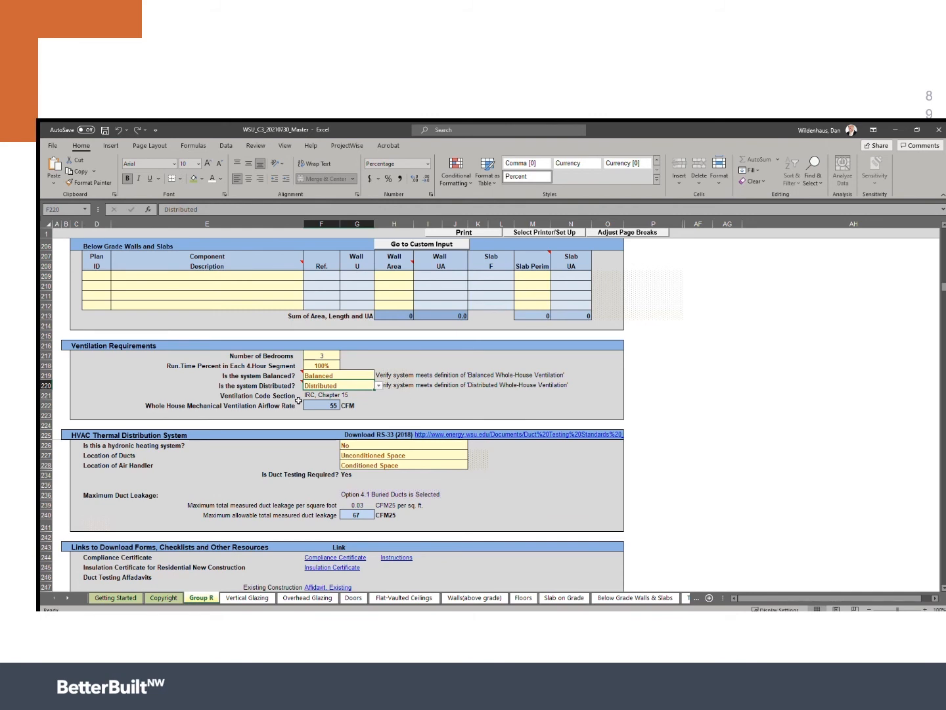